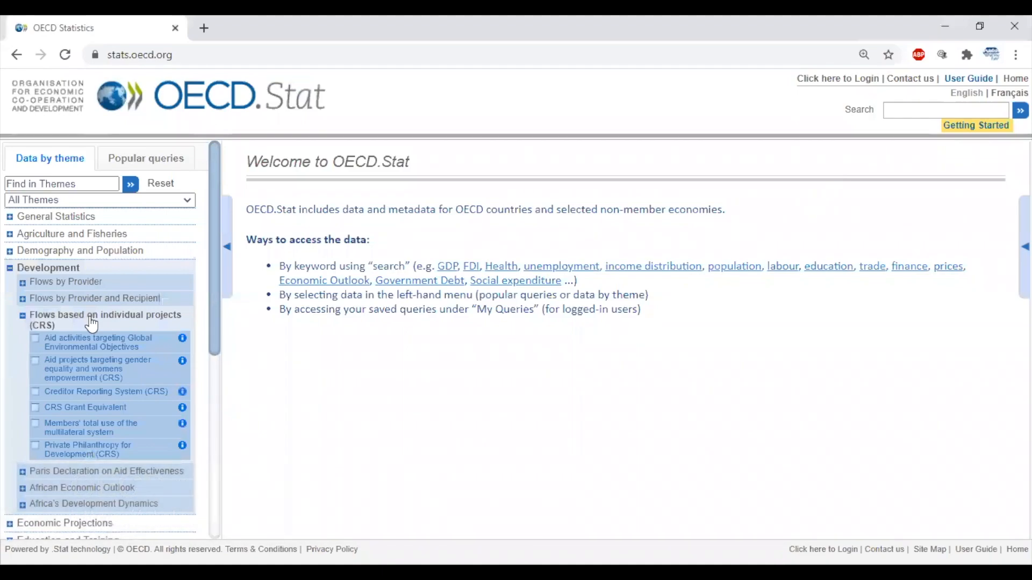
Step: Open the Creditor Reporting System (CRS) table in OECD.Stat and list its export formats
click(105, 390)
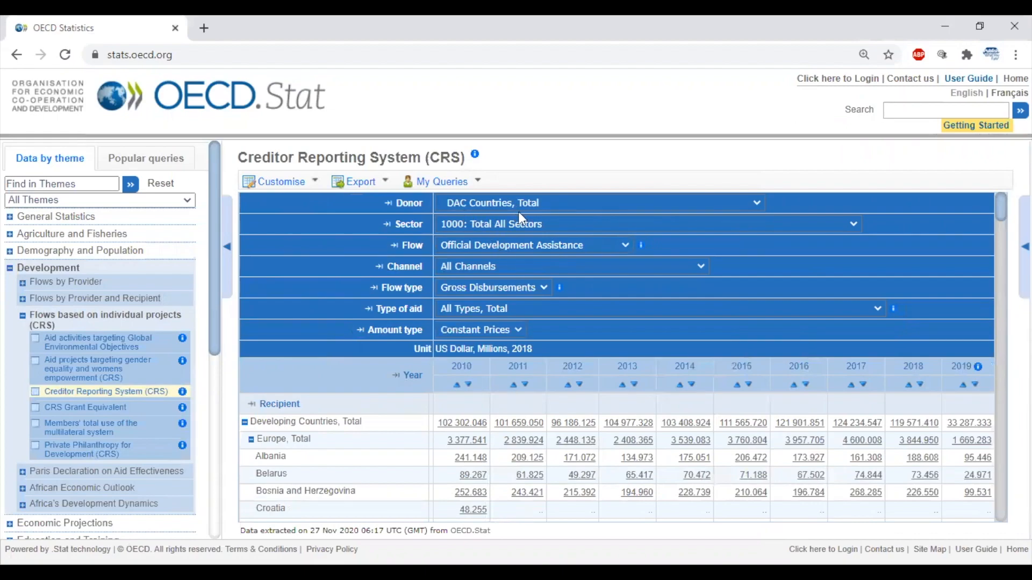
mouse_move(476, 421)
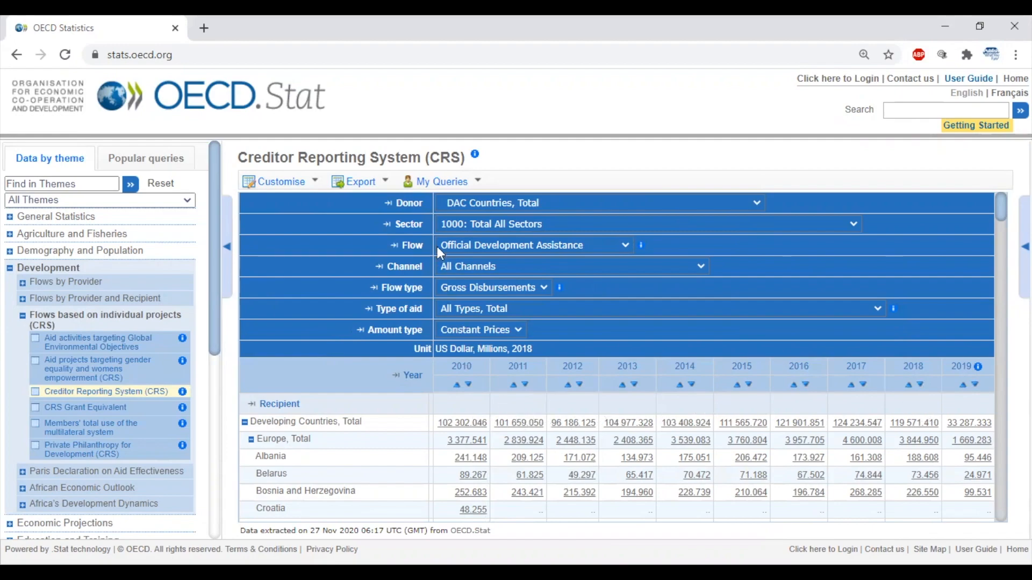
click(360, 182)
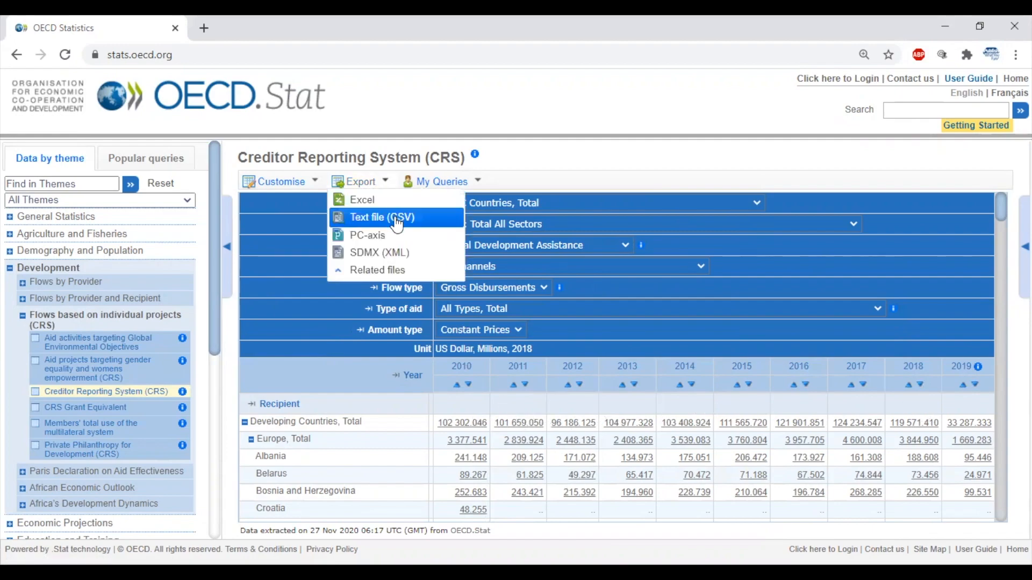
mouse_move(408, 343)
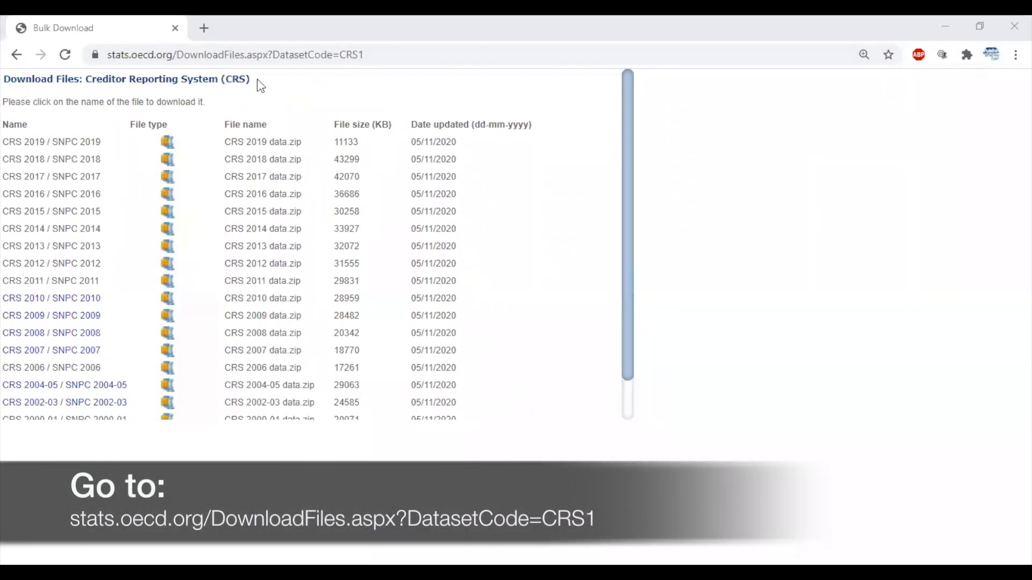
Step: Download the CRS 2018 / SNPC 2018 zip from the bulk download list
scroll(down, 3)
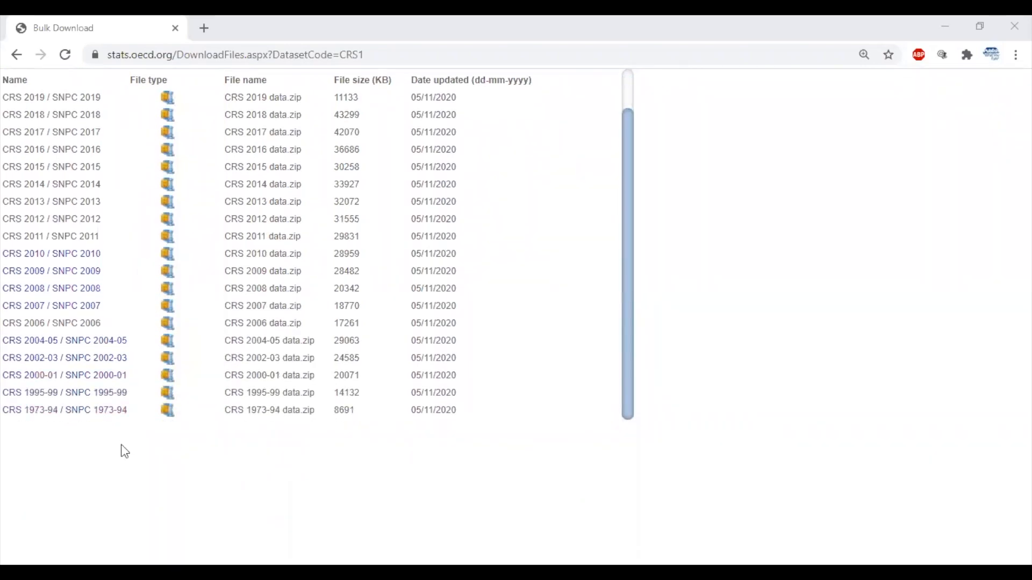
mouse_move(121, 424)
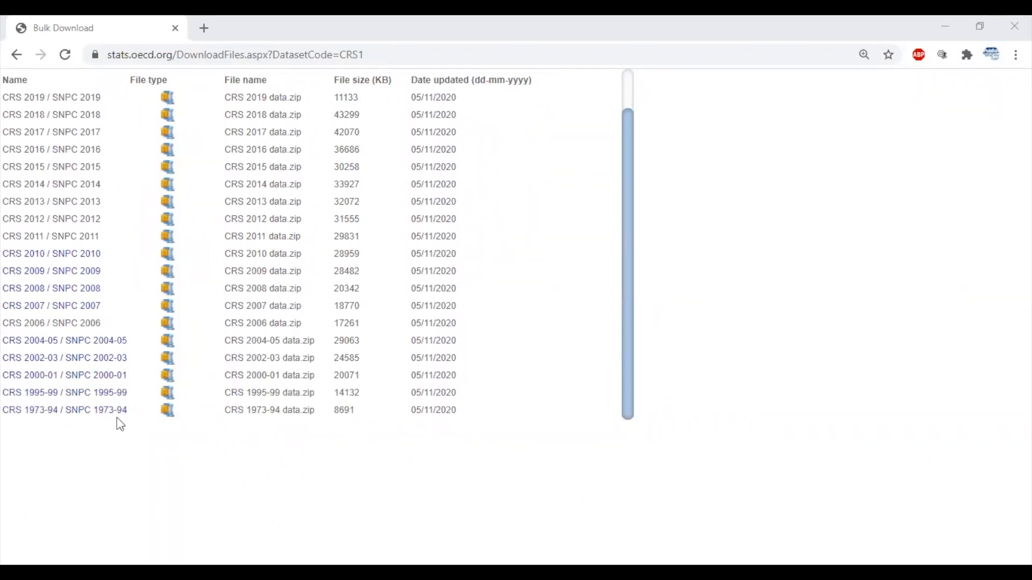
scroll(up, 3)
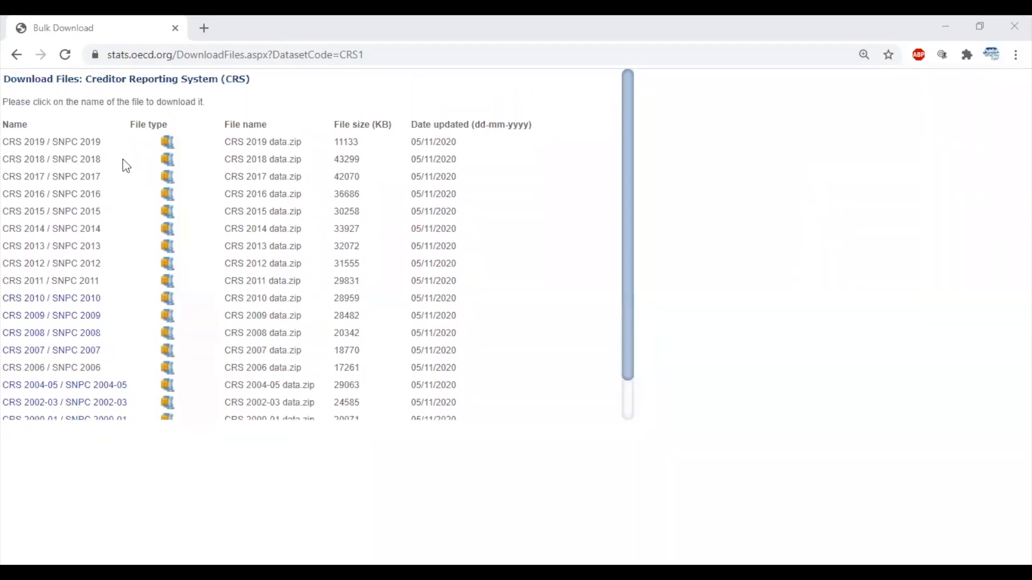
click(52, 159)
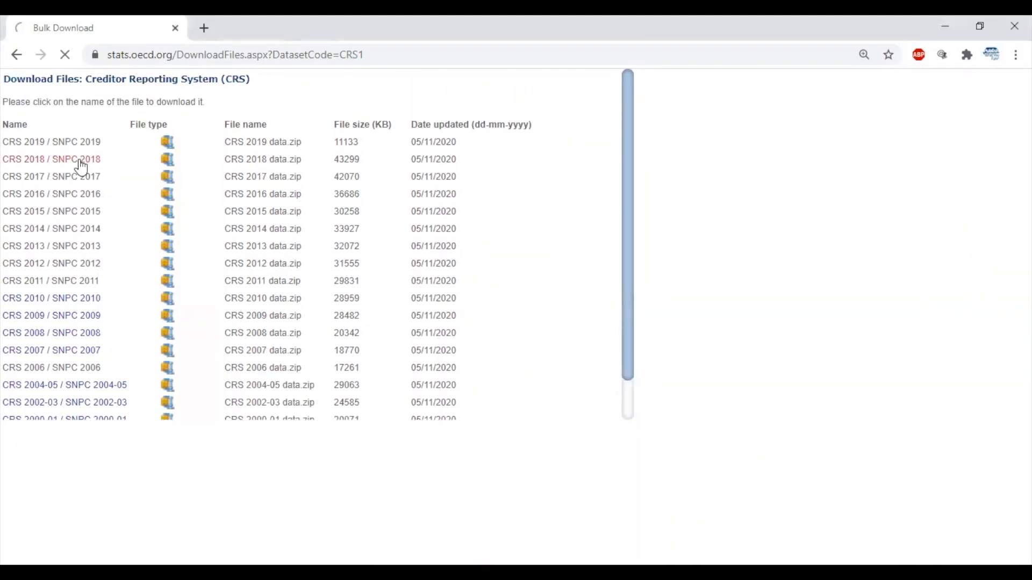
click(51, 159)
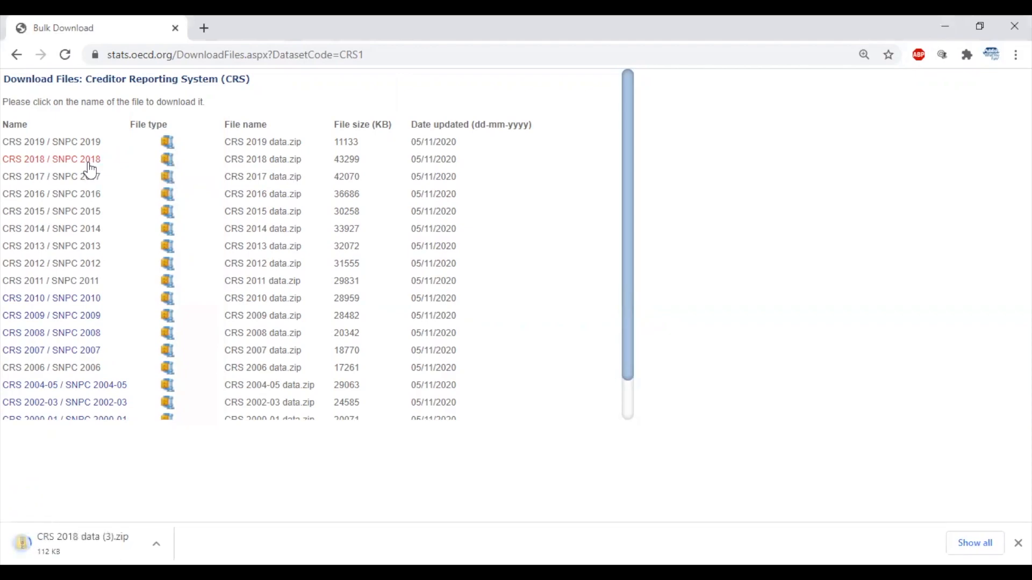
click(50, 158)
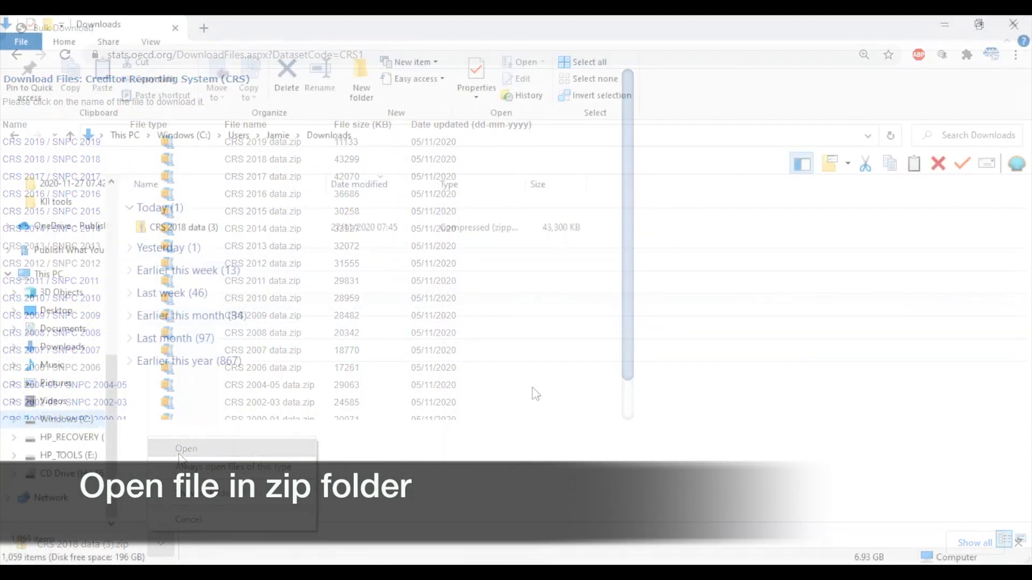
Step: Open the CRS 2018 data (3) zip archive from the Downloads folder
click(187, 448)
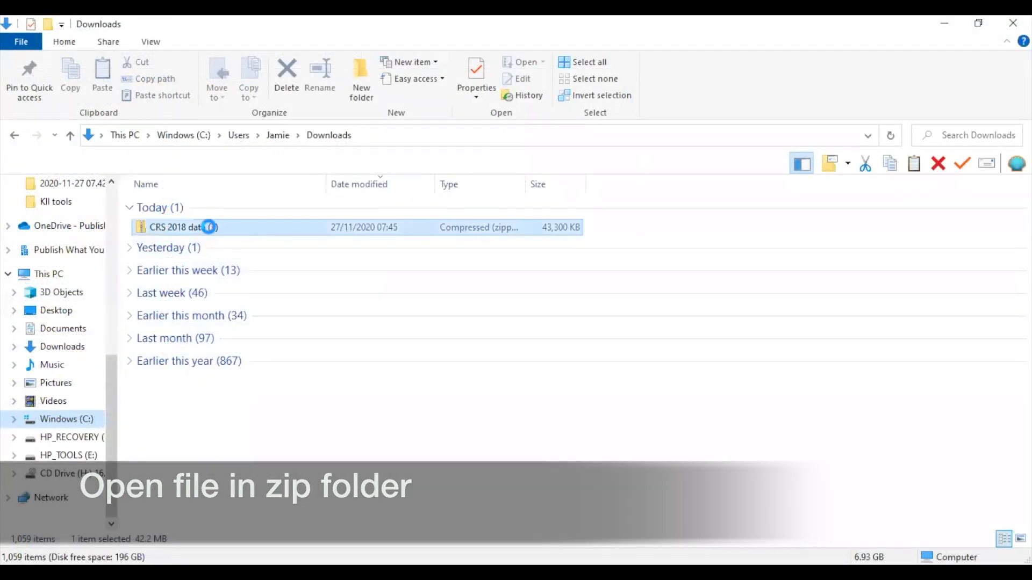
double_click(174, 226)
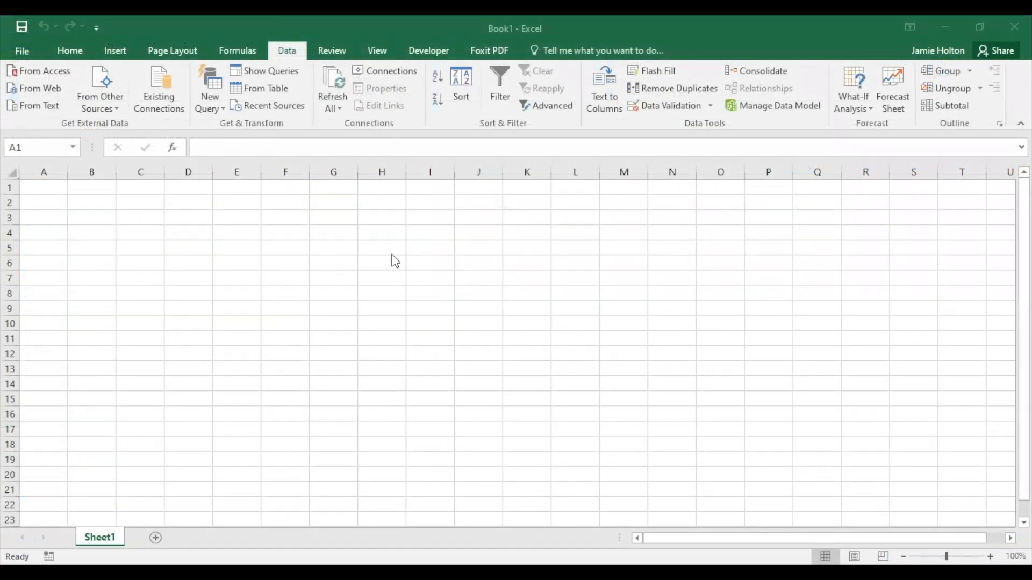
mouse_move(298, 291)
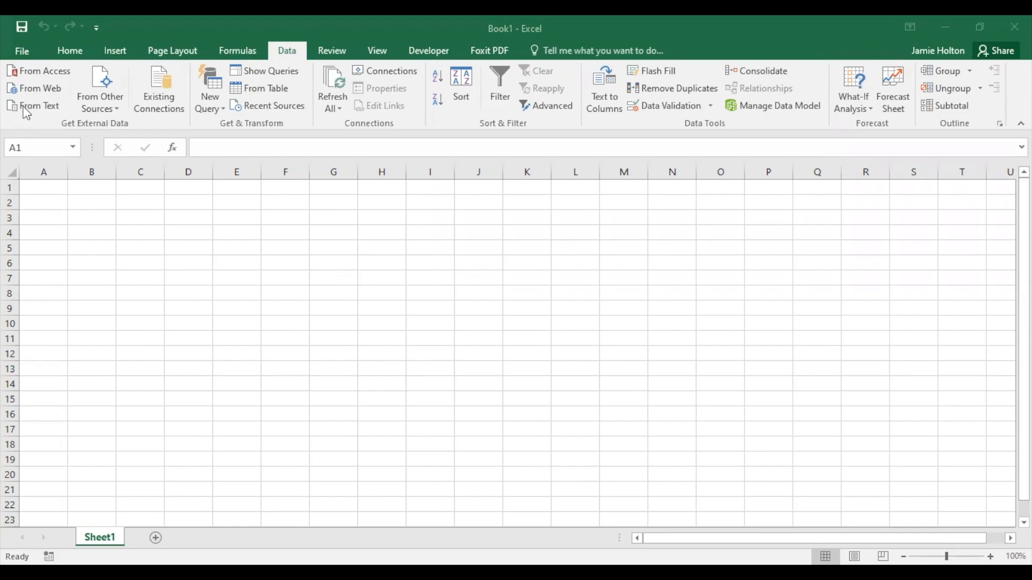
Step: Start a From Text import of the CRS 2018 data file in Documents
click(38, 105)
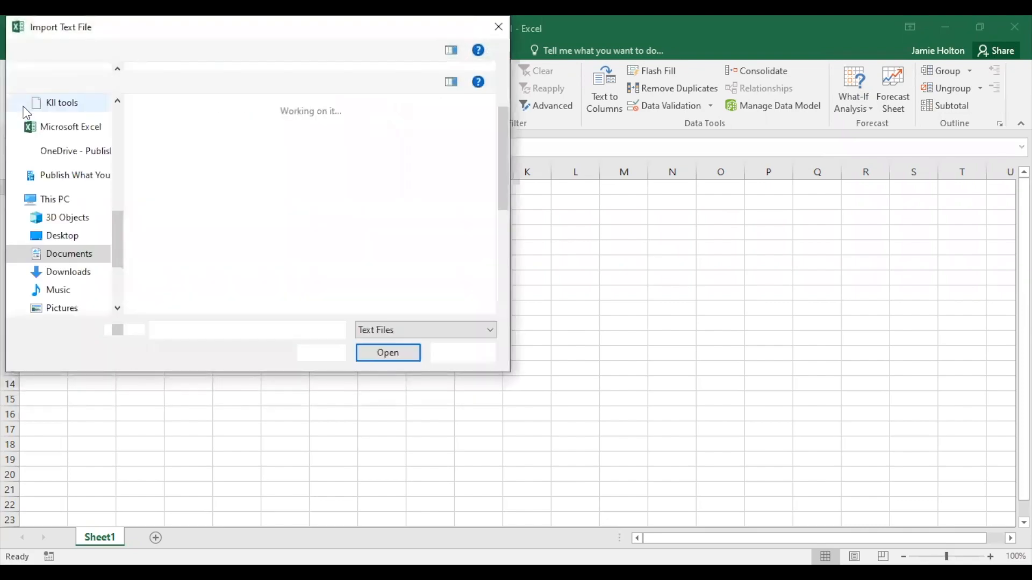
click(177, 138)
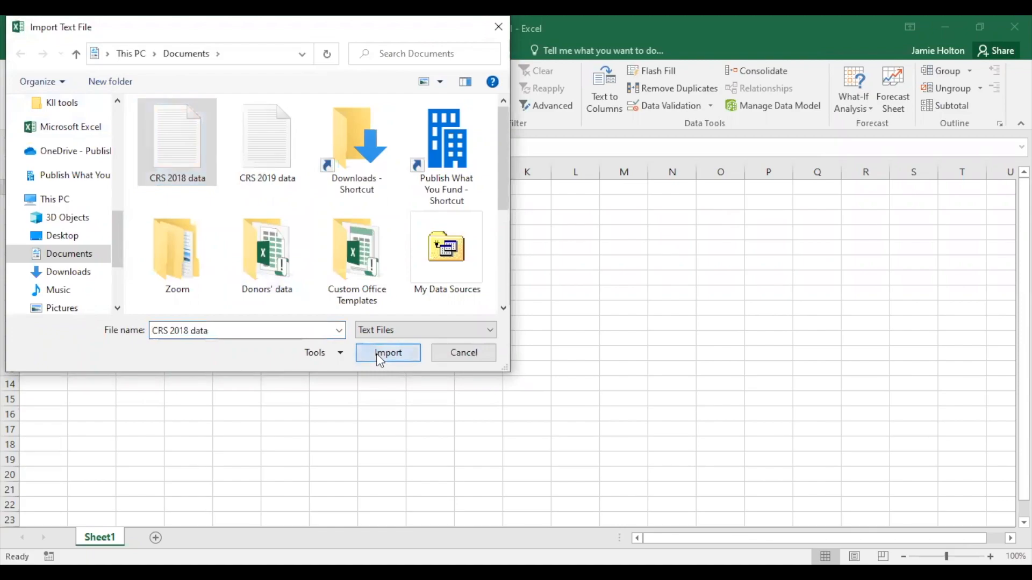
click(387, 352)
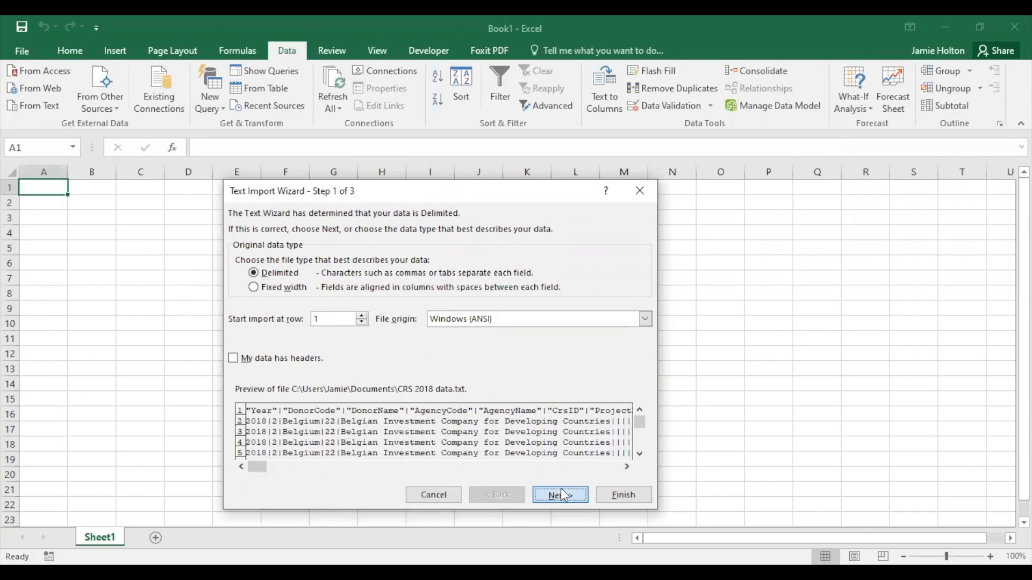
Step: Import CRS 2018 split on the | delimiter, first column as Date, into the existing sheet at $A$1
click(559, 496)
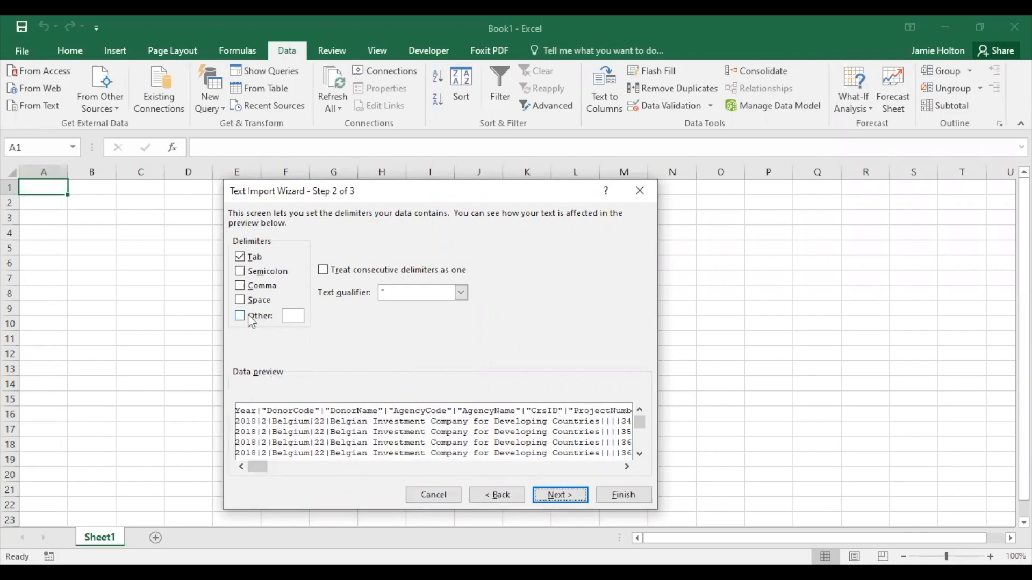
click(240, 316)
text(|)
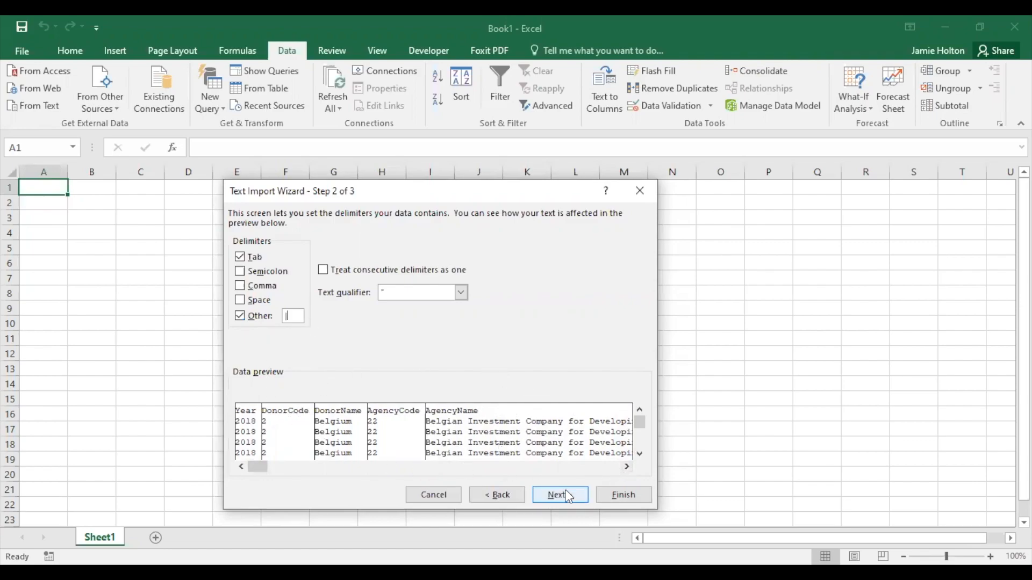
click(559, 495)
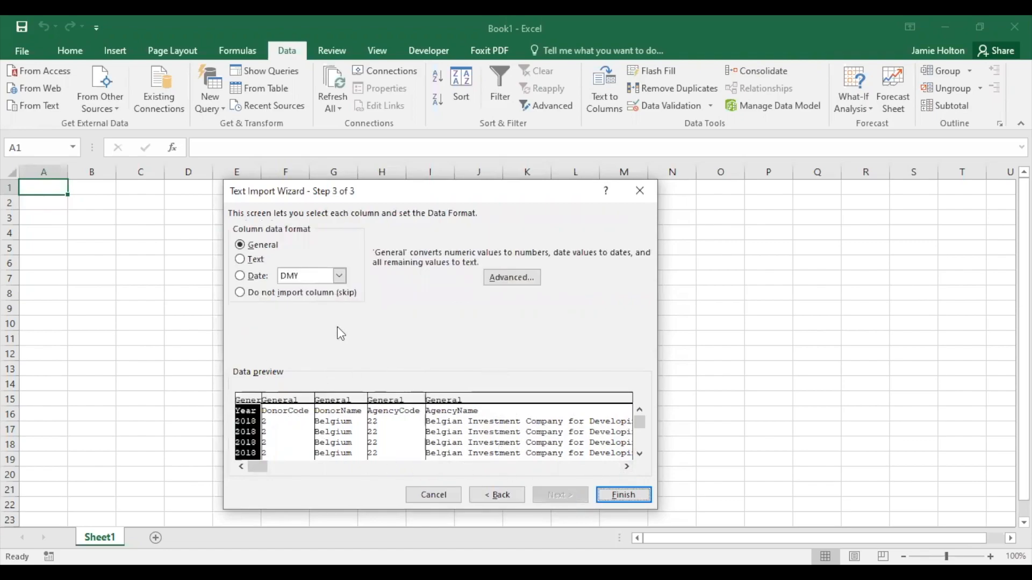
click(240, 276)
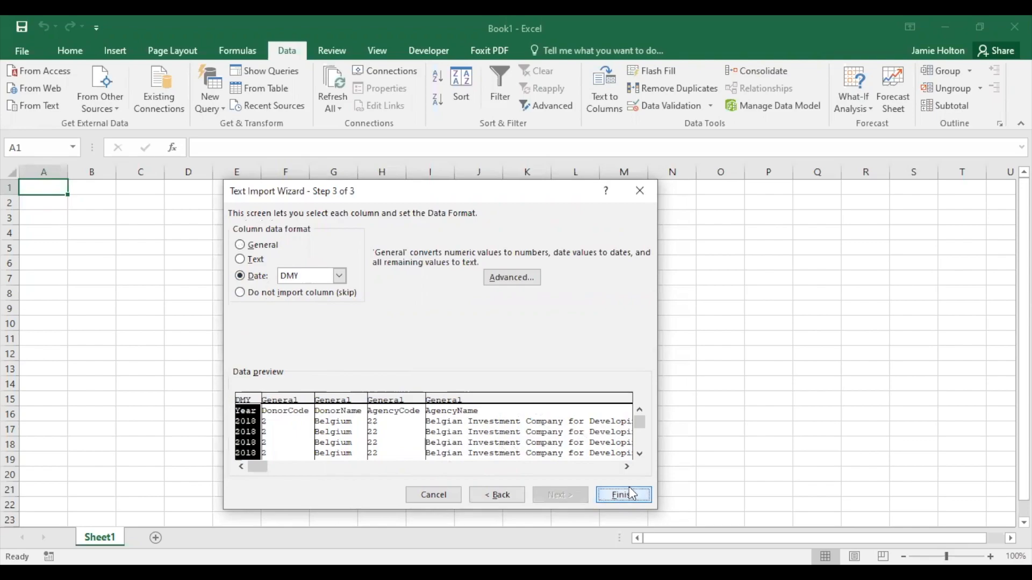
click(623, 495)
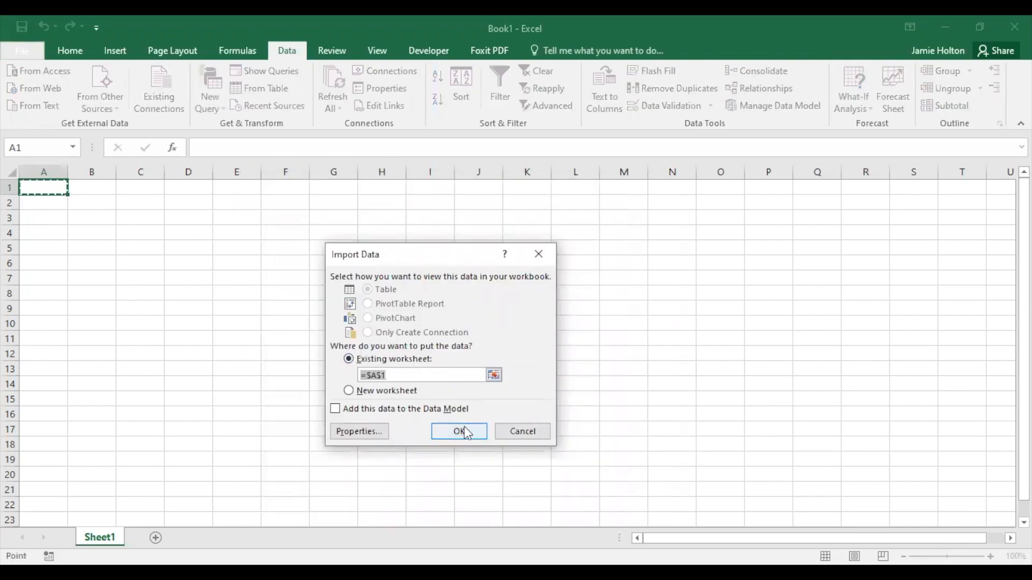
click(459, 431)
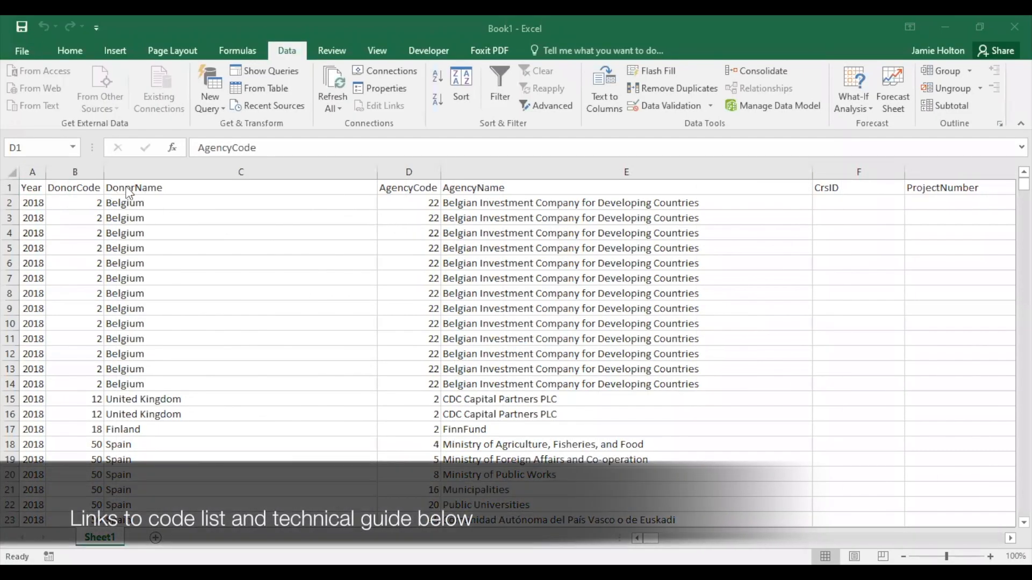
Step: Switch on filter dropdowns for the CRS 2018 sheet's header row
click(75, 188)
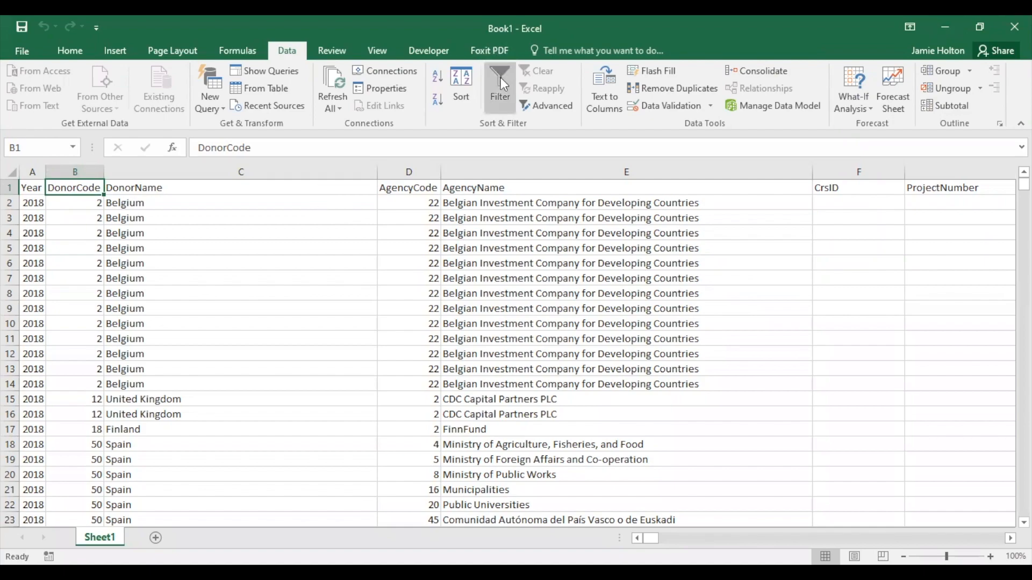
click(499, 88)
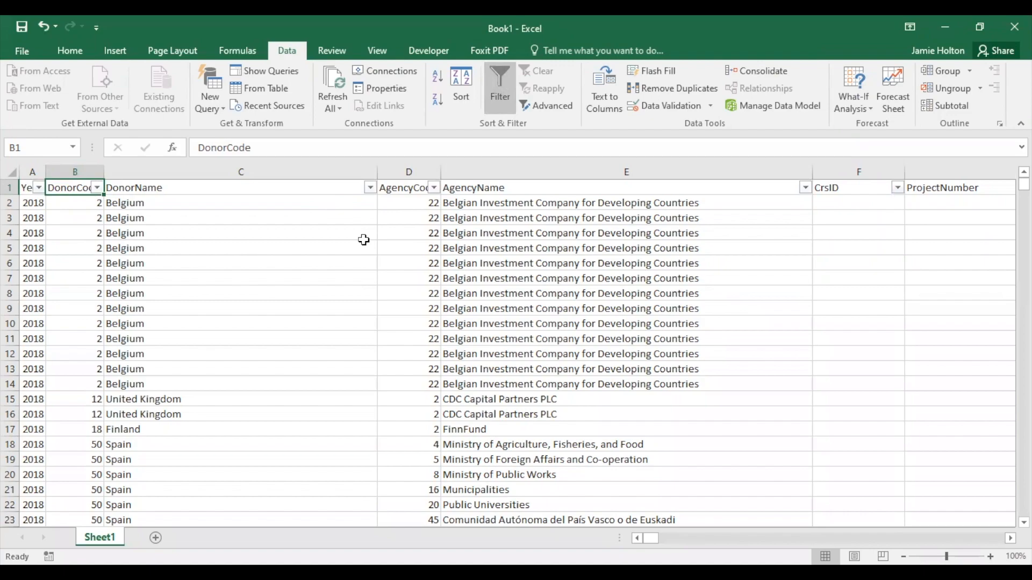
mouse_move(115, 50)
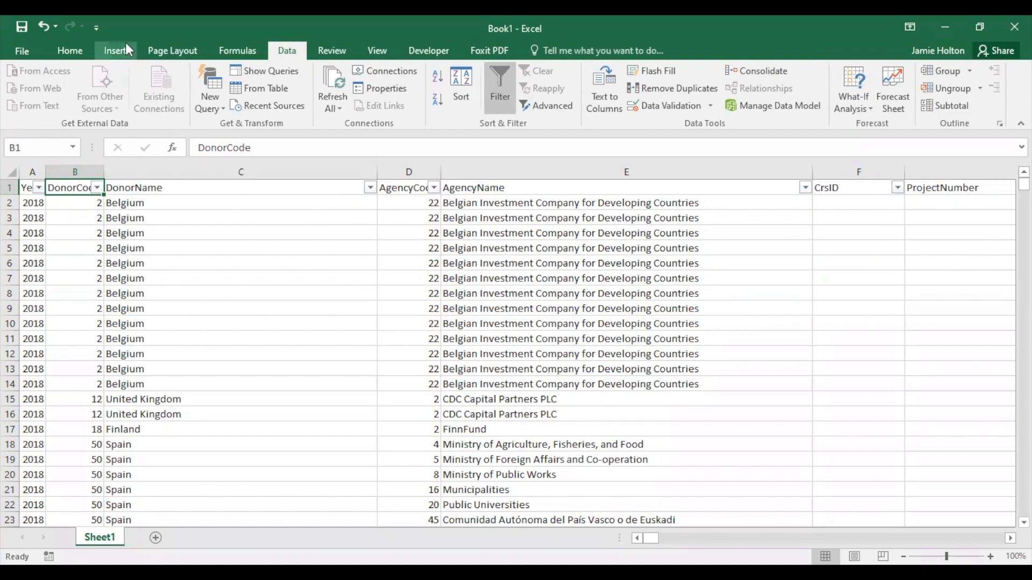
click(114, 50)
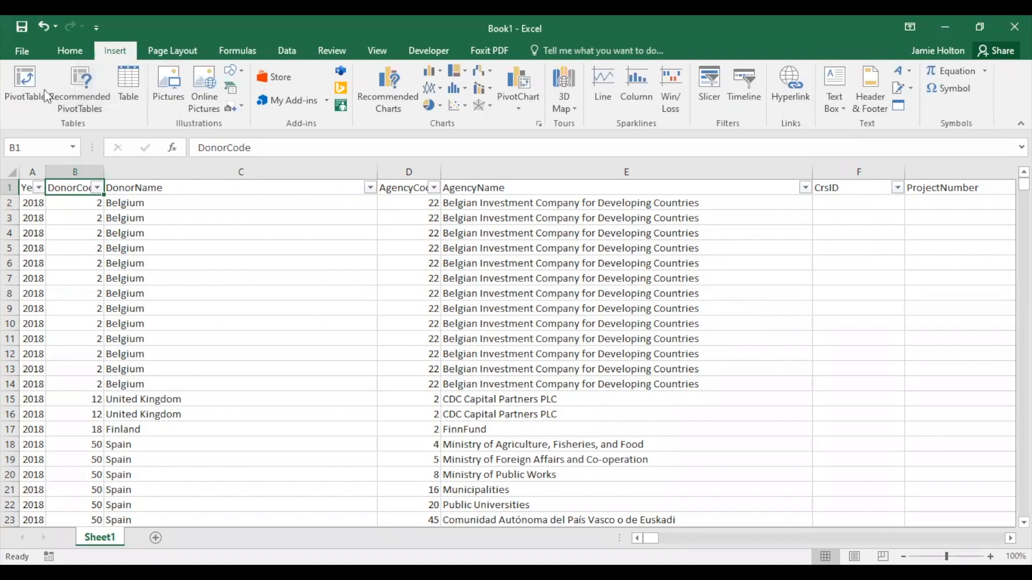
Step: Create a pivot table from Sheet1!$A$1:$CM$288443 on a new worksheet
click(24, 85)
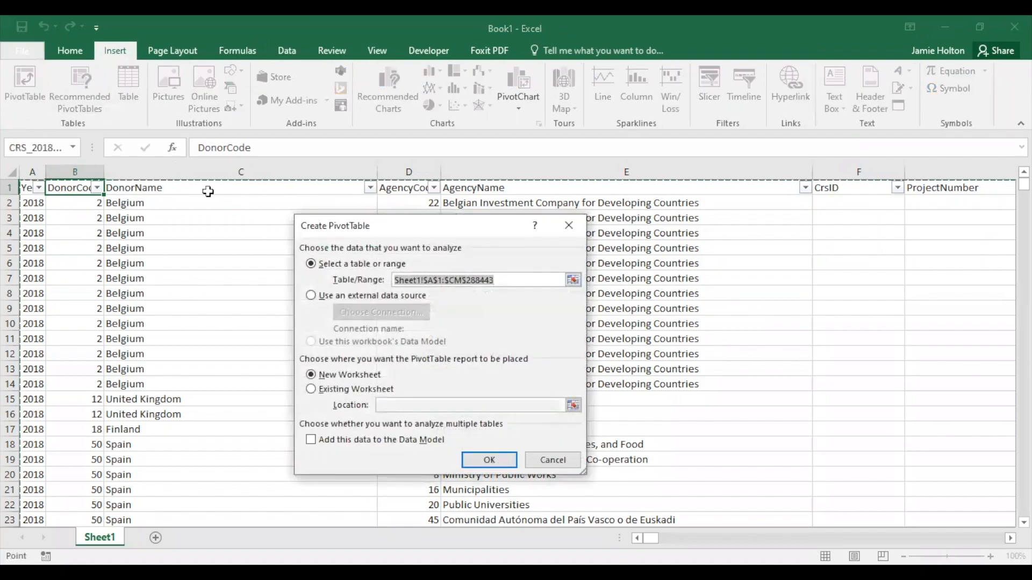
mouse_move(531, 346)
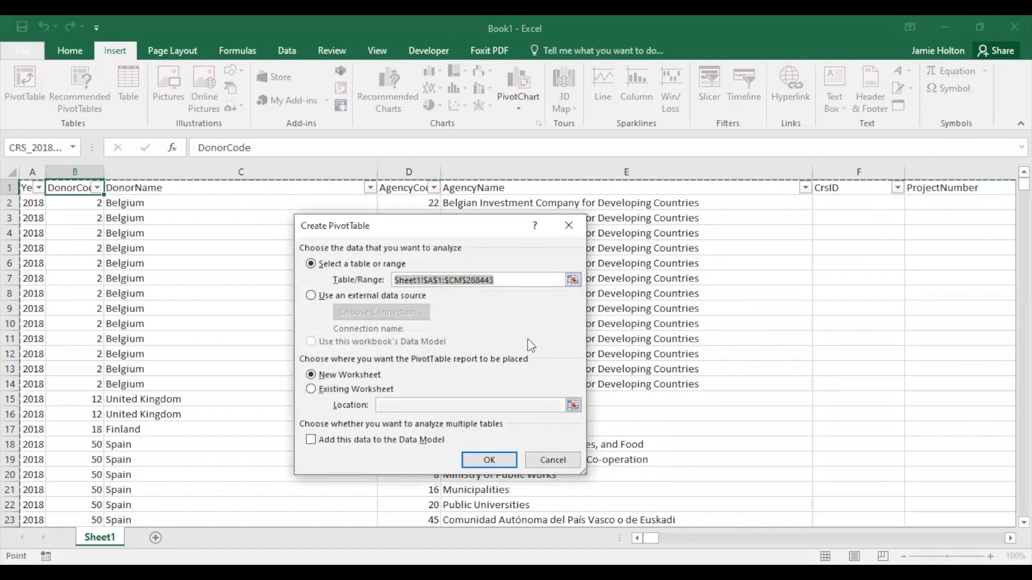
click(489, 459)
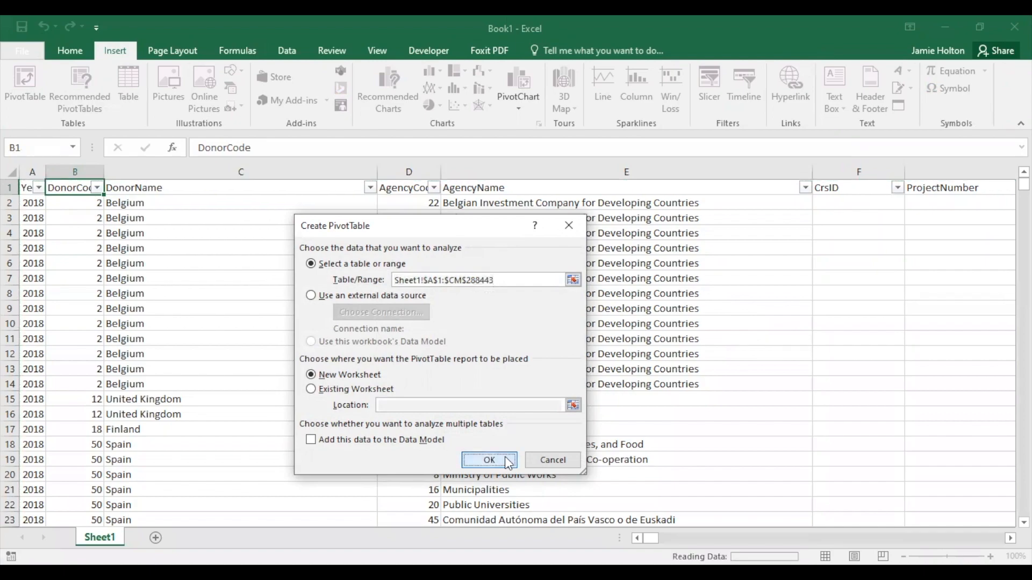
mouse_move(514, 385)
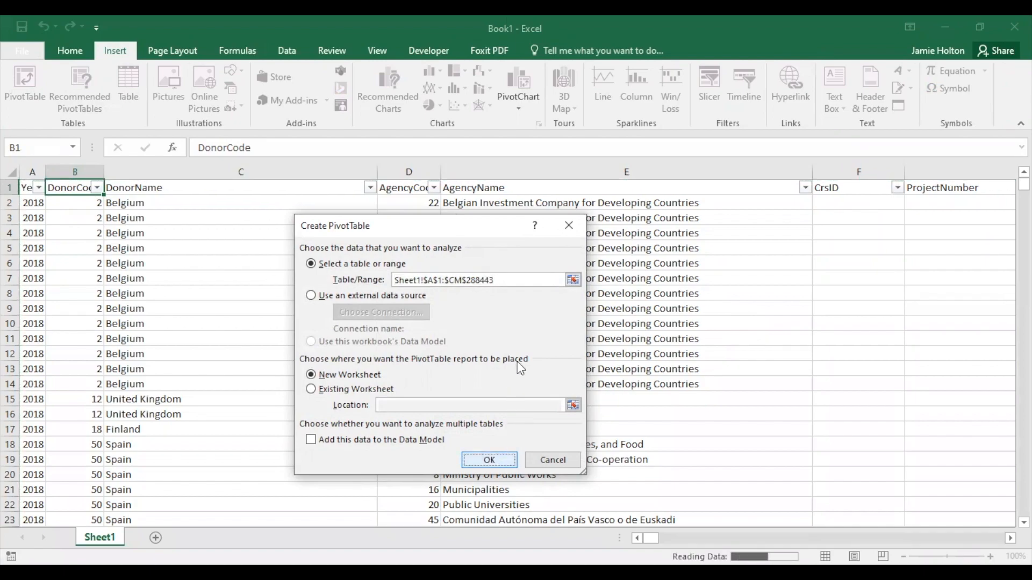
click(489, 460)
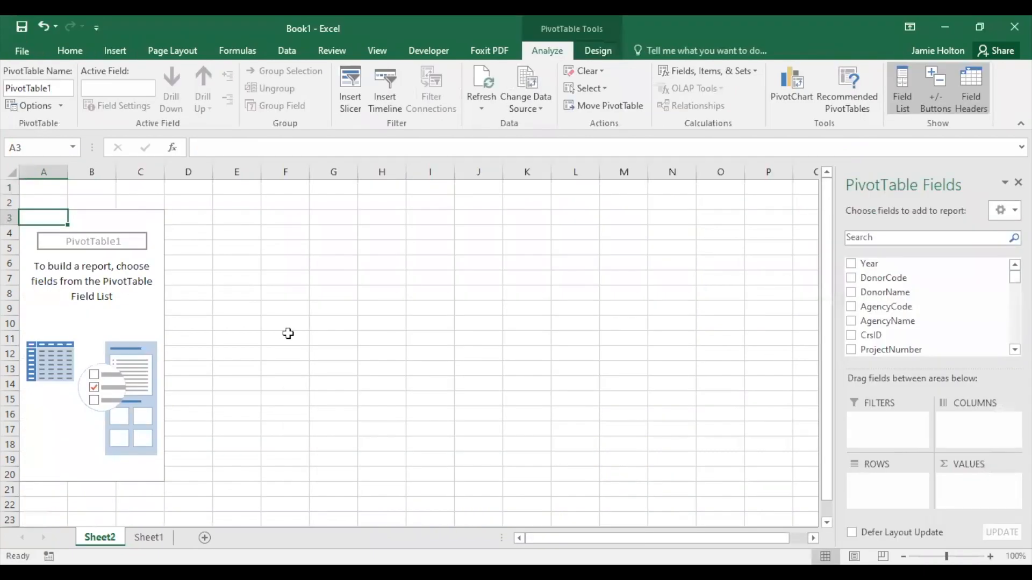
mouse_move(827, 217)
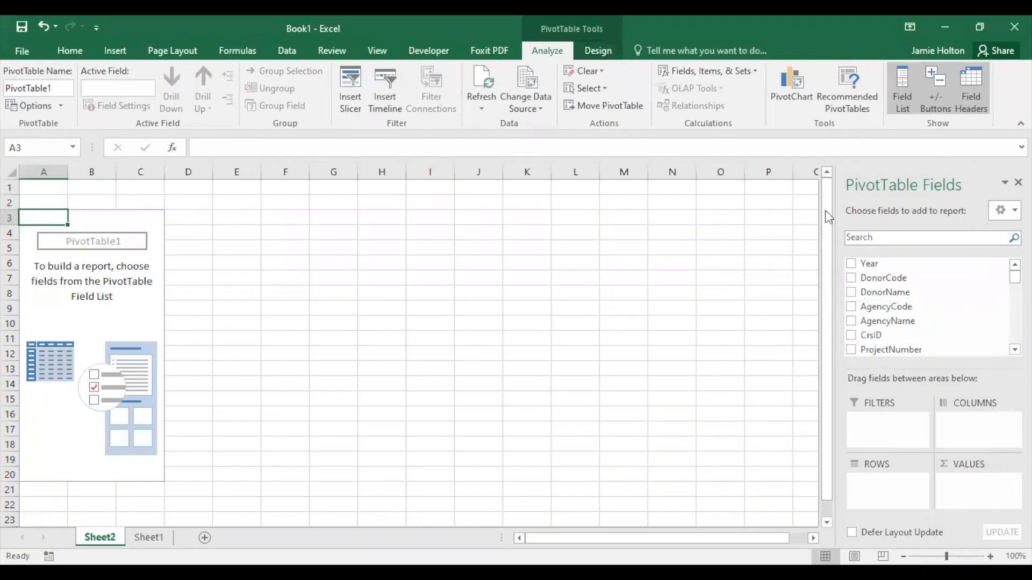
mouse_move(791, 274)
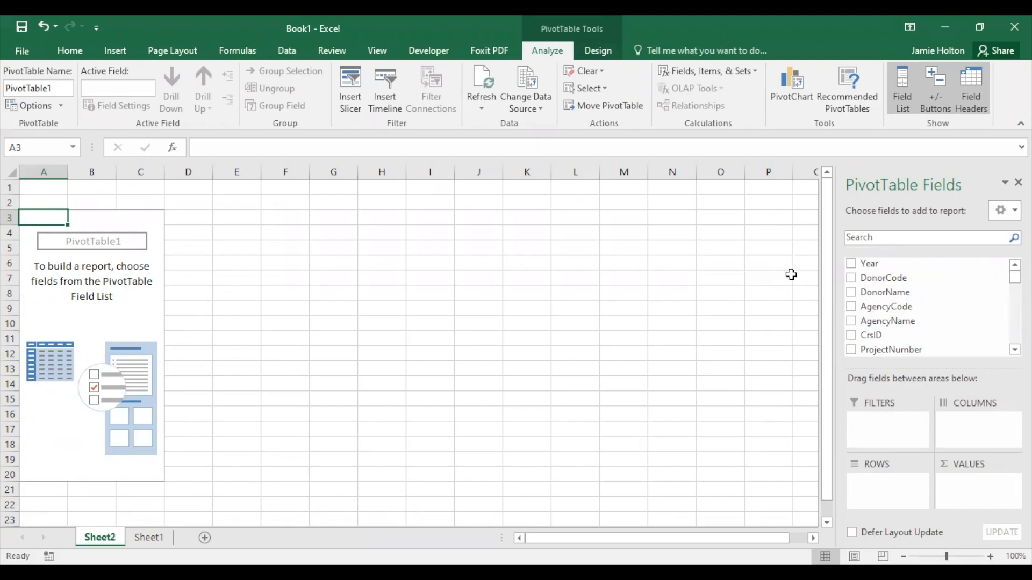
click(900, 89)
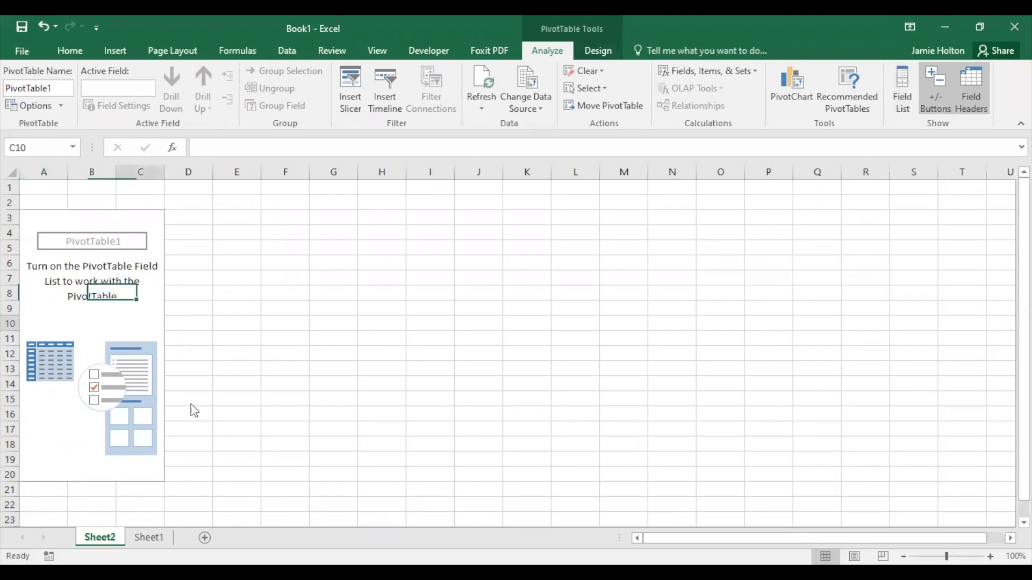
click(902, 89)
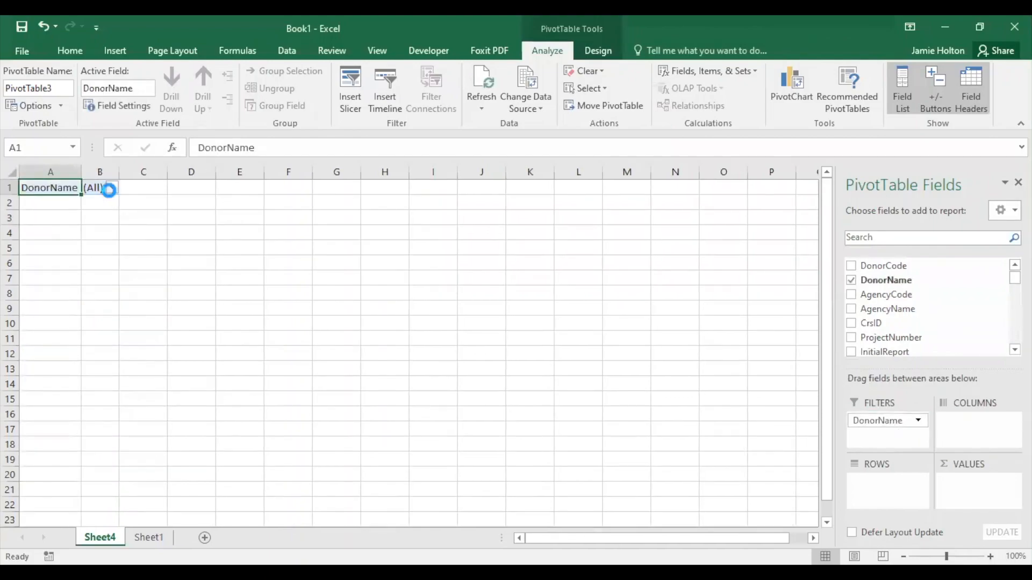
Step: Filter pivot rows to RecipientName Kenya and add USD_Disbursement to the values
click(109, 188)
text(r)
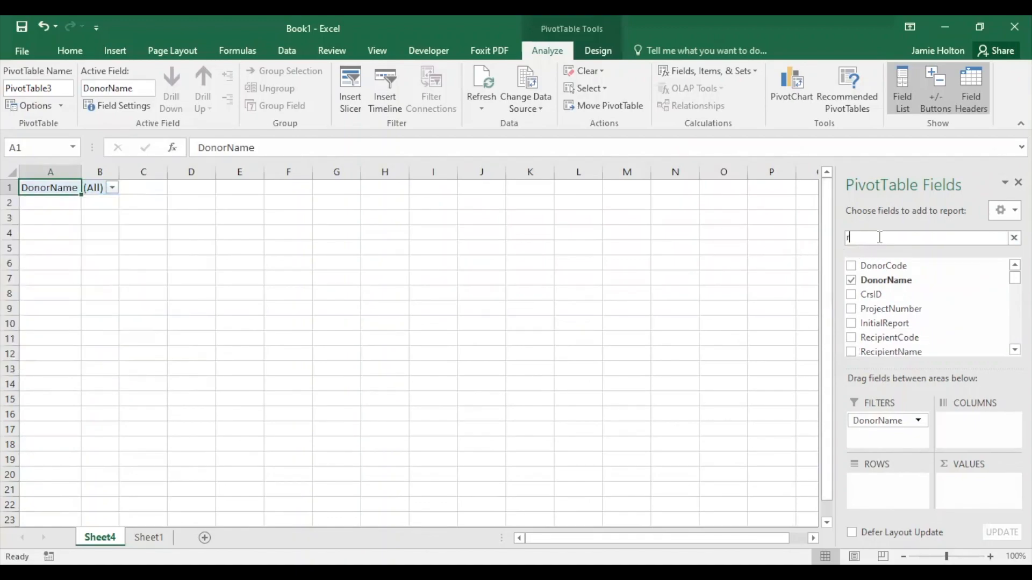
text(ecipi)
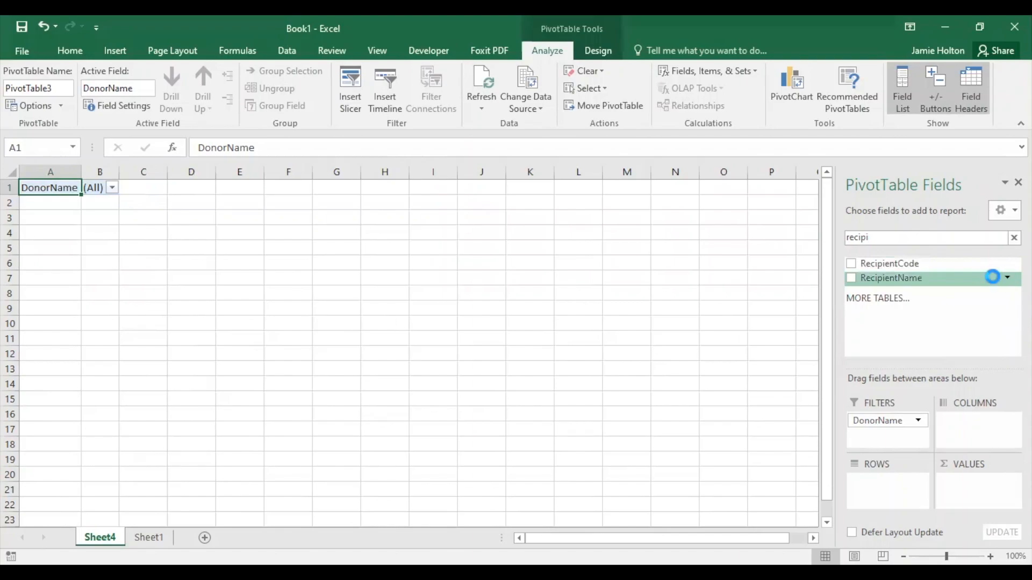
click(1006, 278)
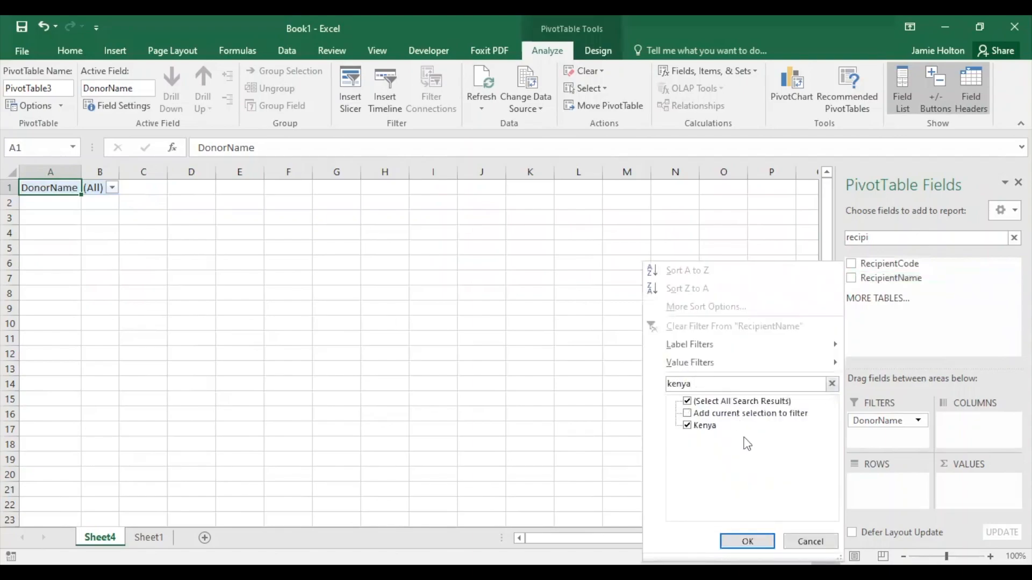
click(747, 541)
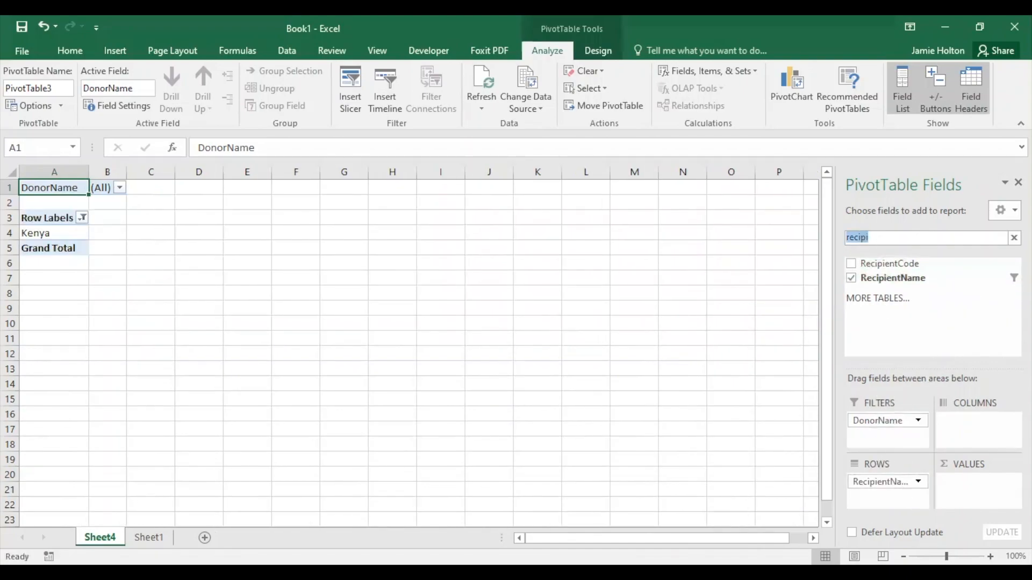
text(usd)
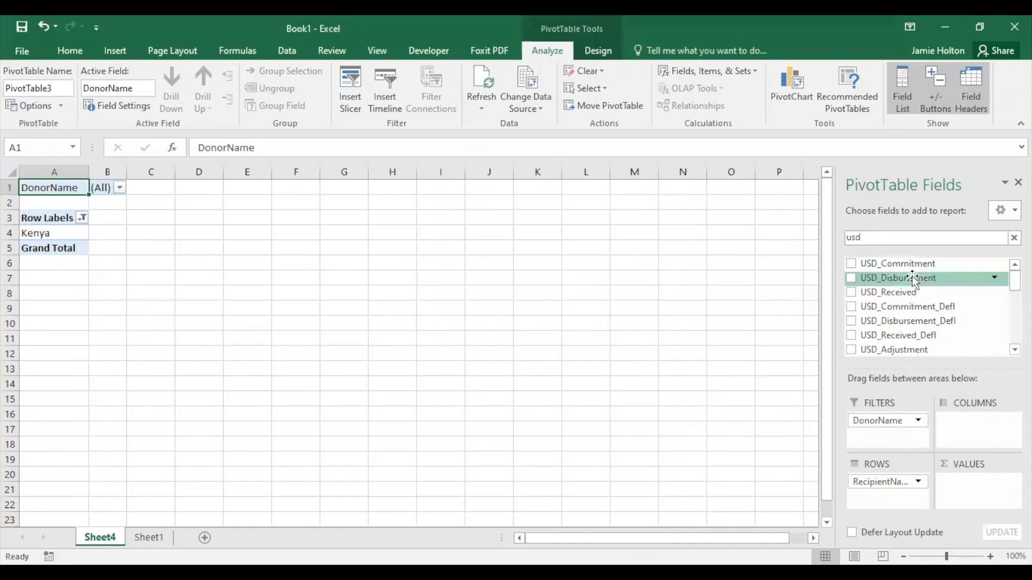
click(851, 278)
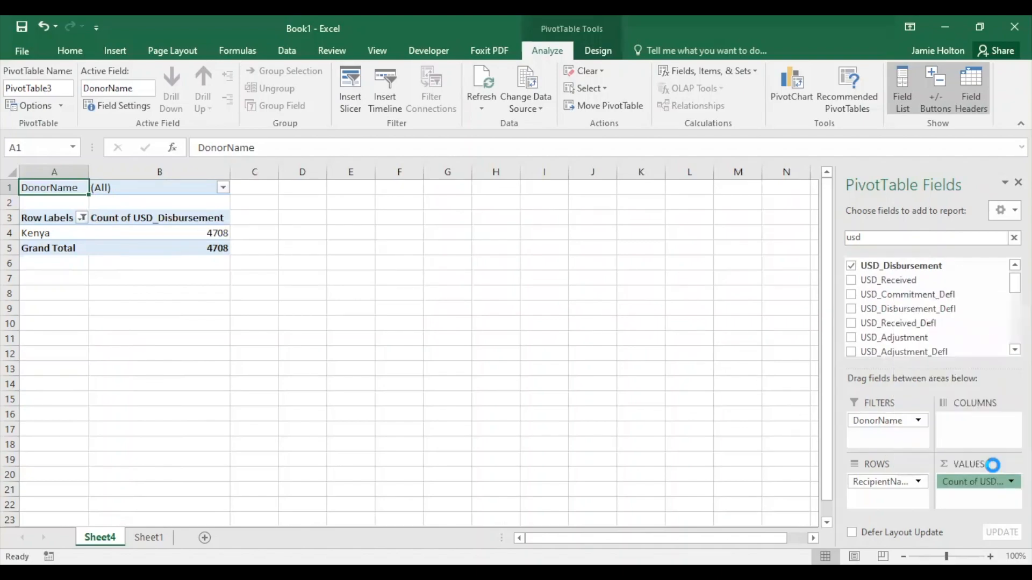
Step: Summarize USD_Disbursement as Sum instead of Count, giving Kenya 3375.625016
click(1011, 481)
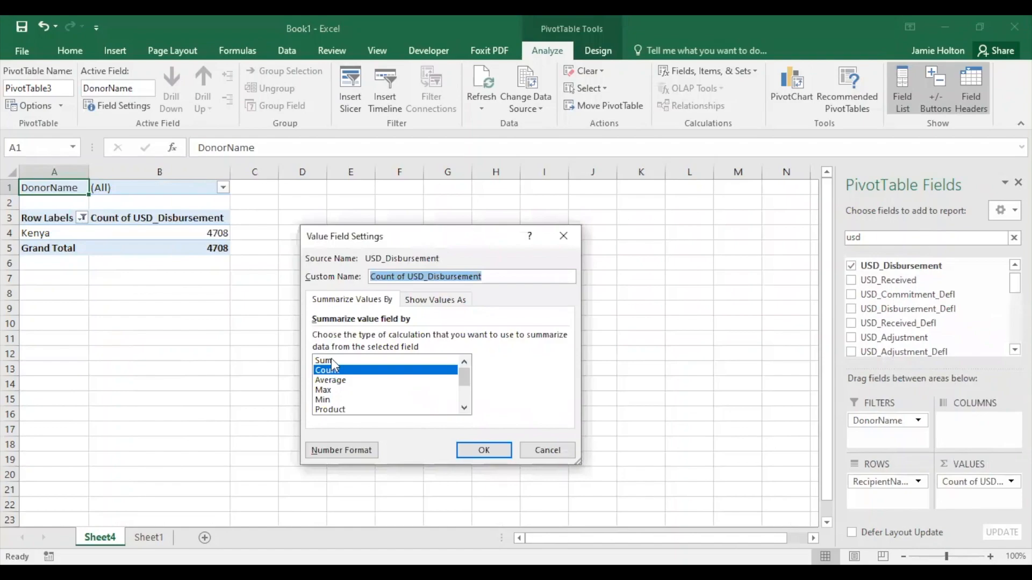
click(483, 450)
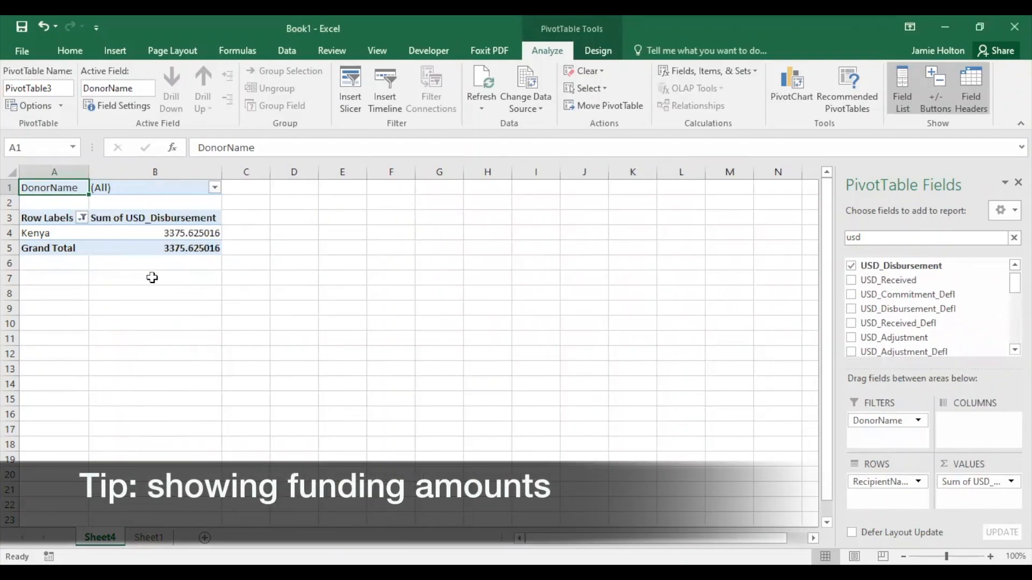
click(190, 233)
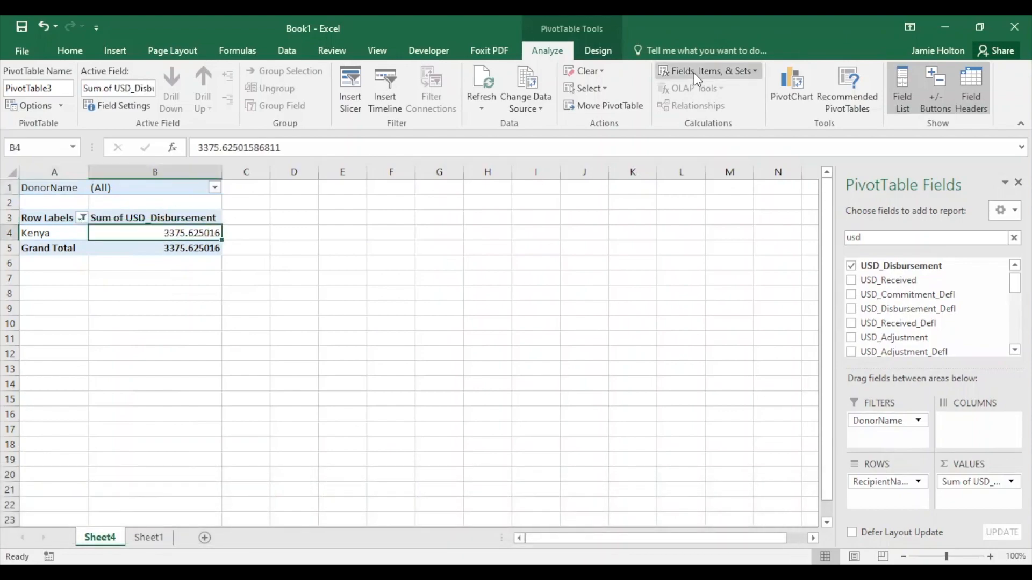
Step: Add a calculated field Spending = USD_Disbursement*1000000 to the pivot table
click(708, 71)
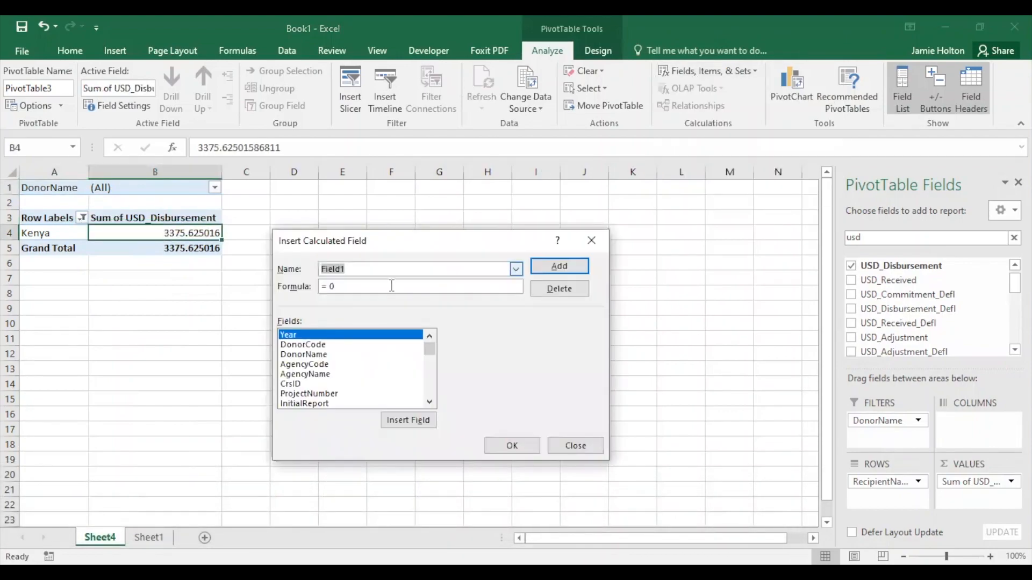
text(Spending)
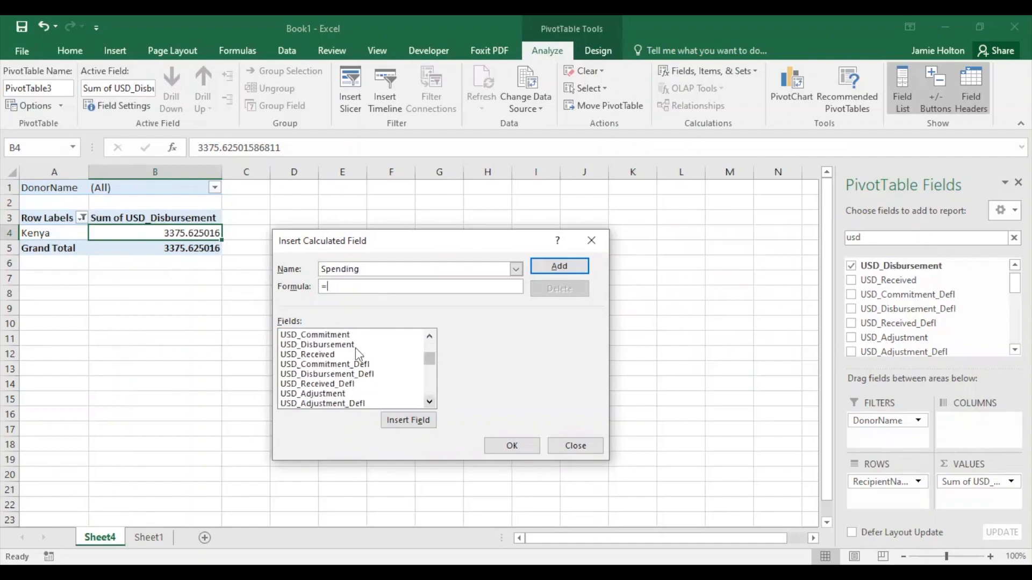
double_click(317, 344)
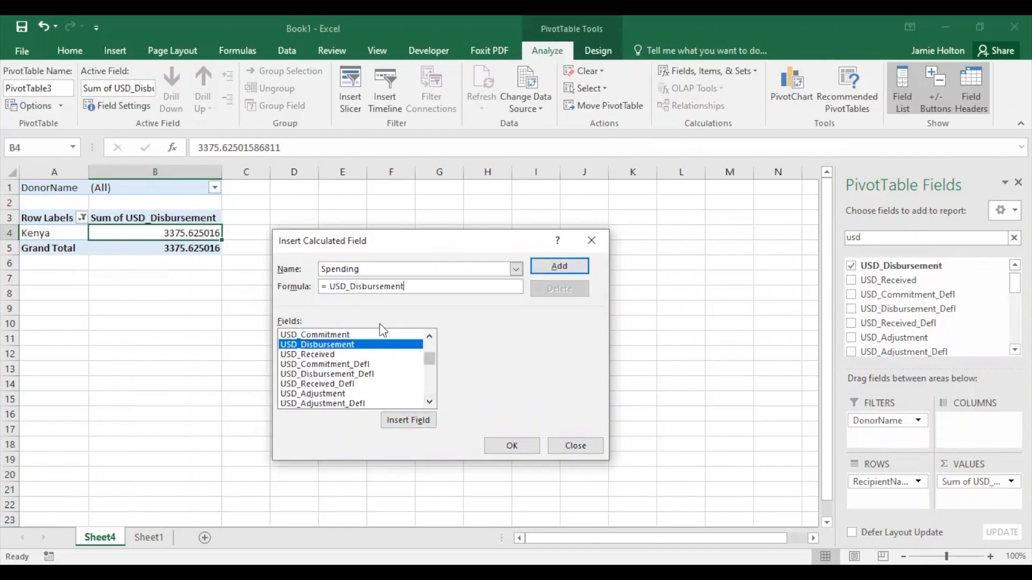
text(*1000000)
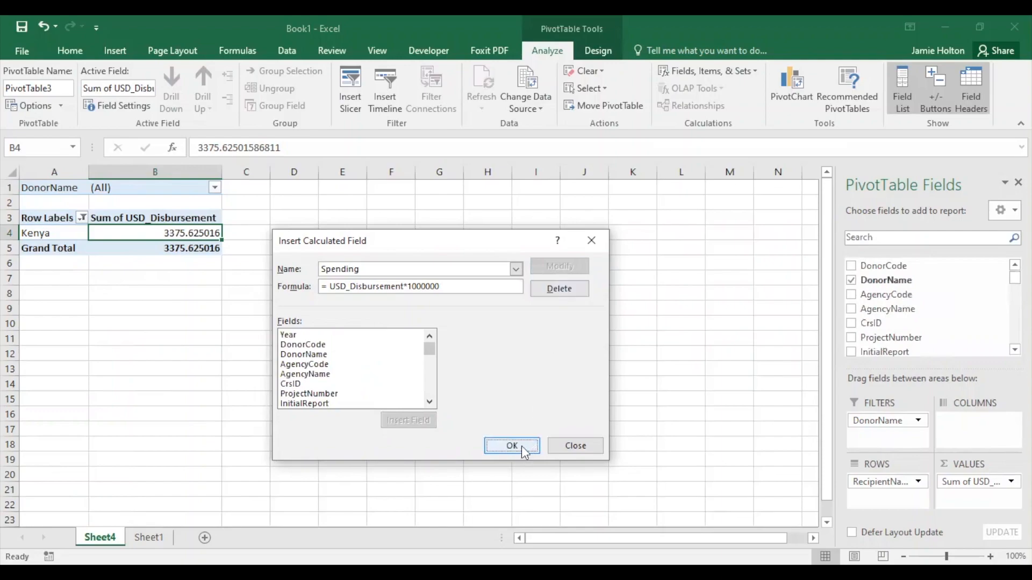
click(513, 446)
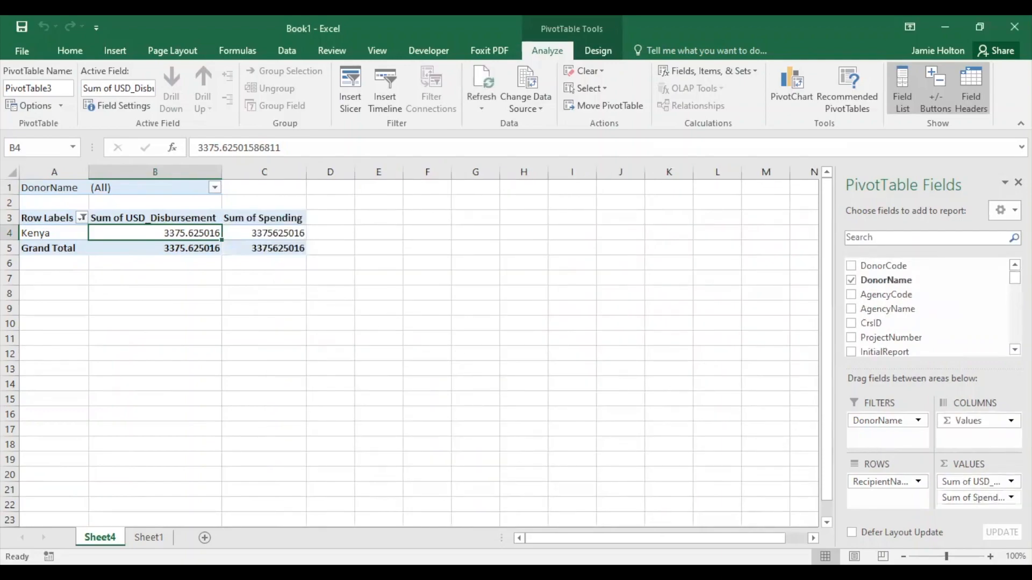
Step: Format Sum of Spending as Number with 0 decimals and a thousands separator
click(973, 498)
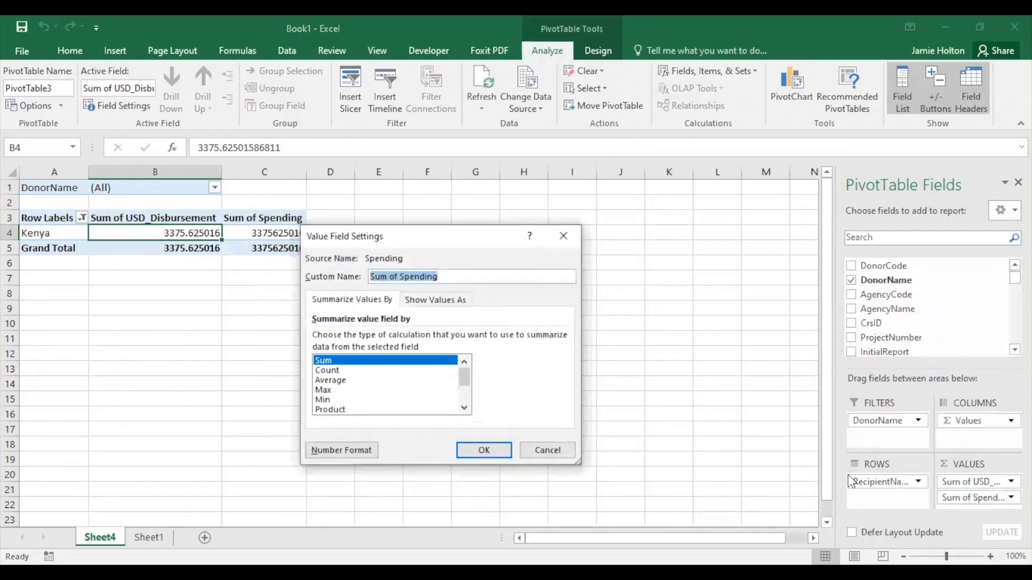
click(341, 450)
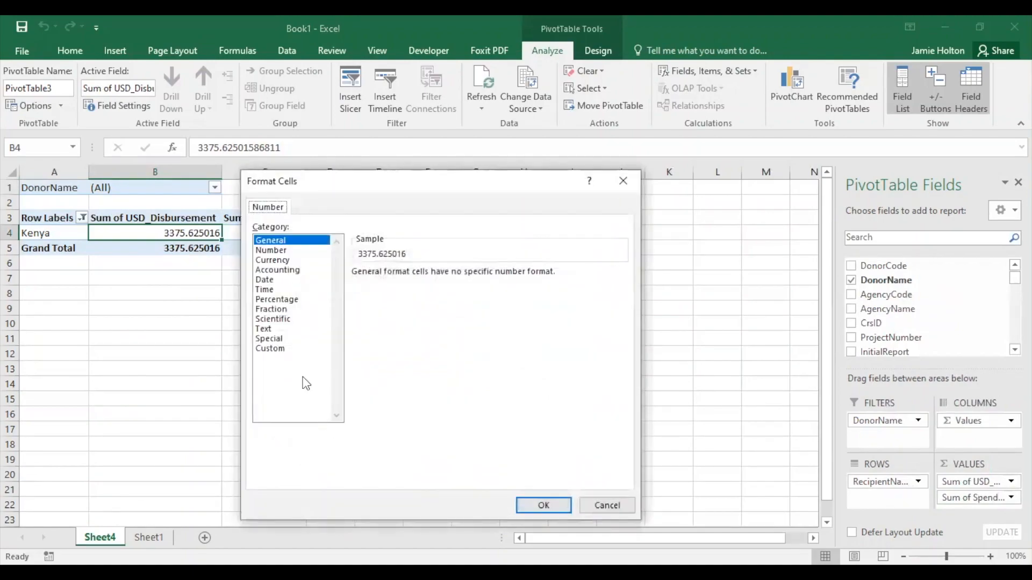
click(270, 250)
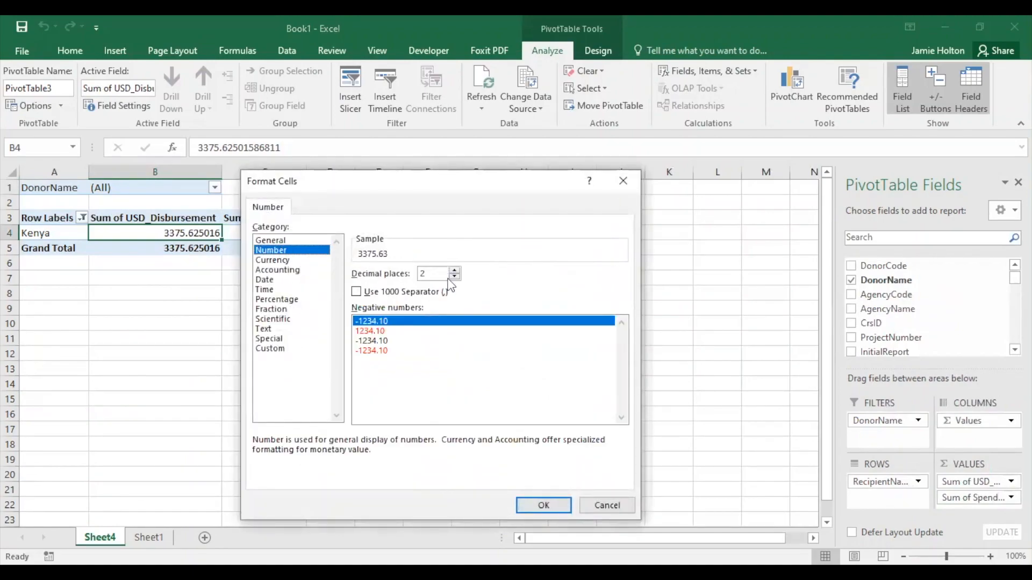
click(356, 291)
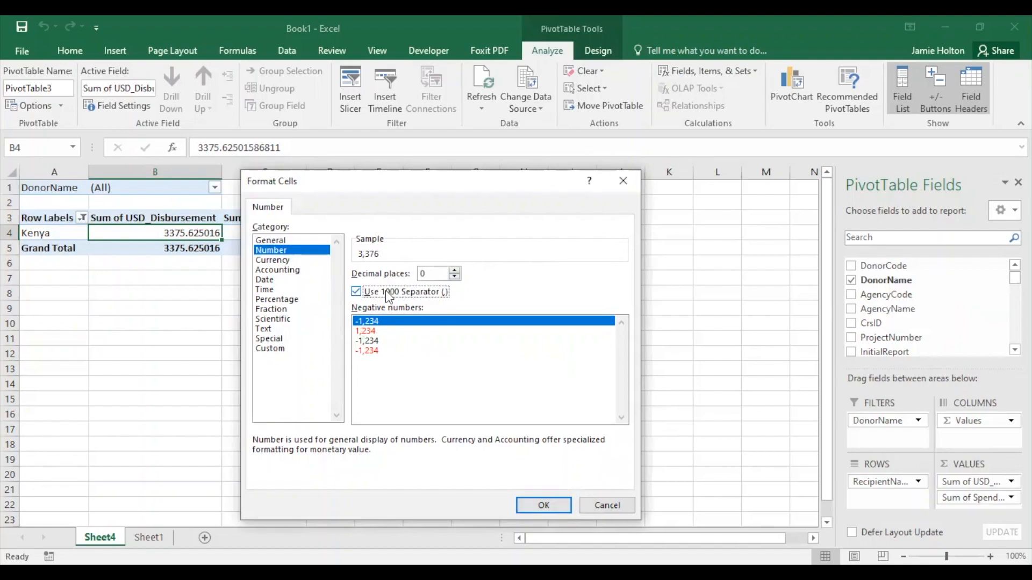
click(543, 505)
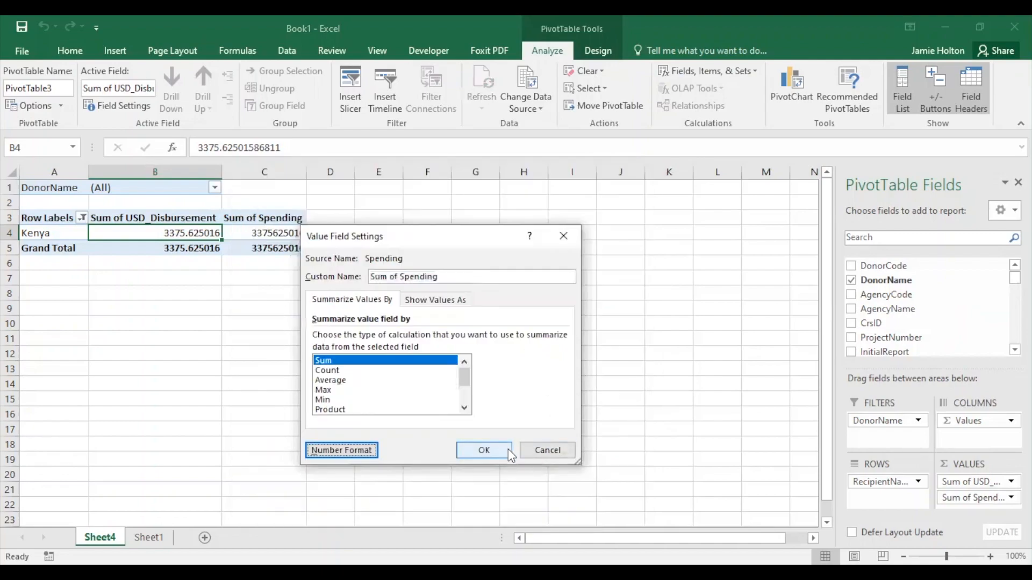
click(483, 451)
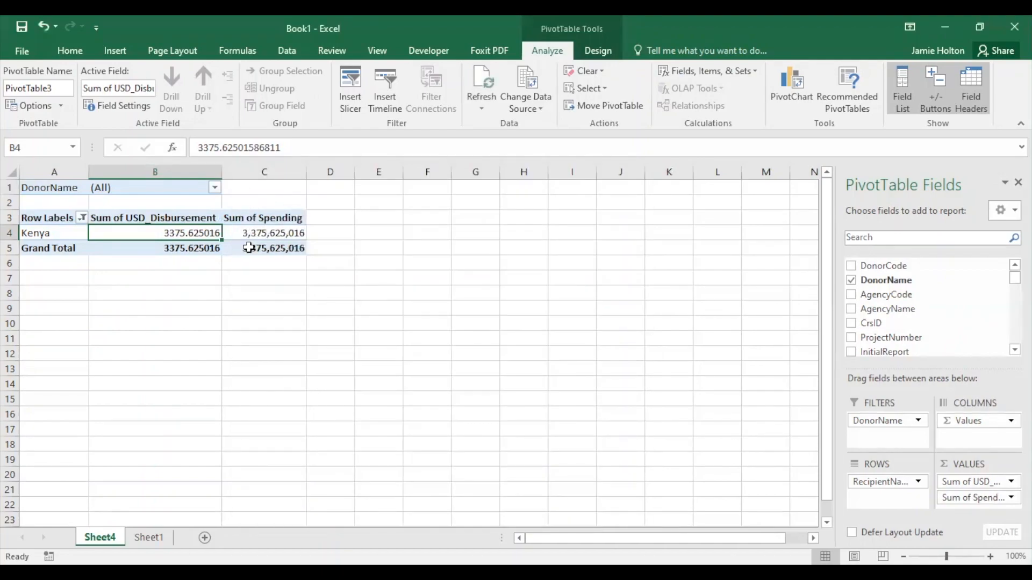
mouse_move(1000, 478)
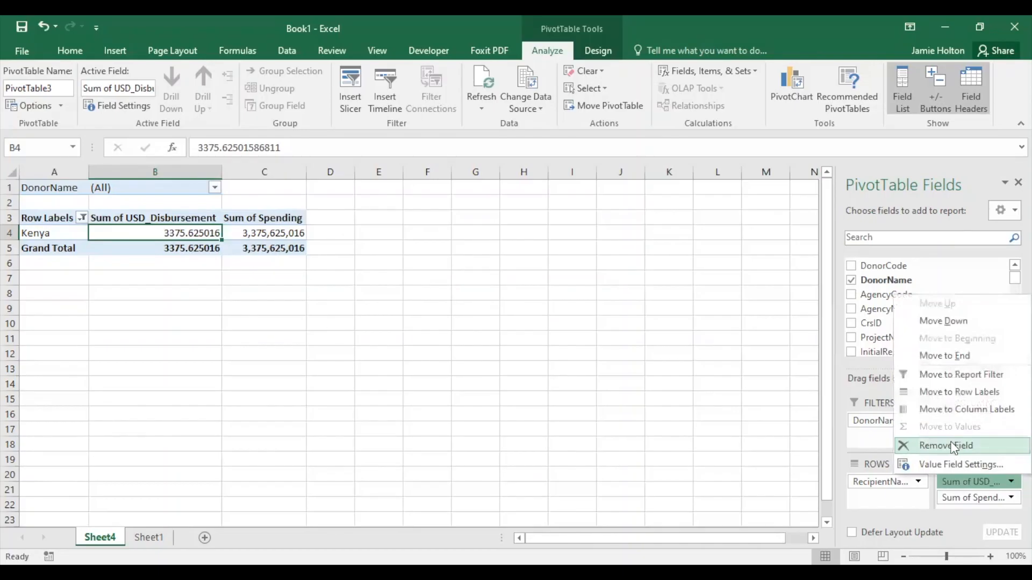
Step: Remove Sum of USD_Disbursement and put 'Total funding for Kenya' with 3,375,625,016 in C1–D1
click(946, 446)
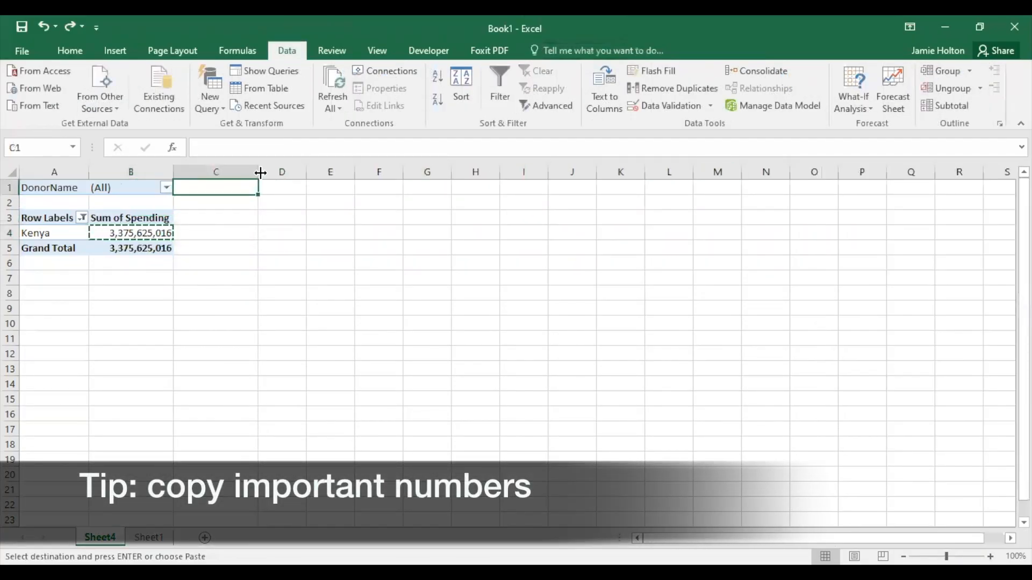
text(Total funding for Kenya)
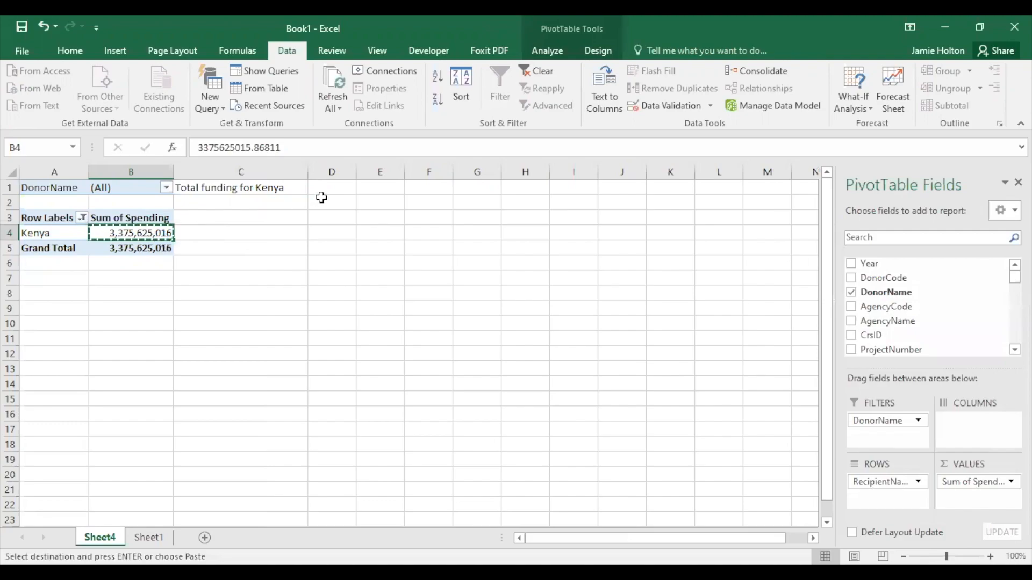
click(332, 188)
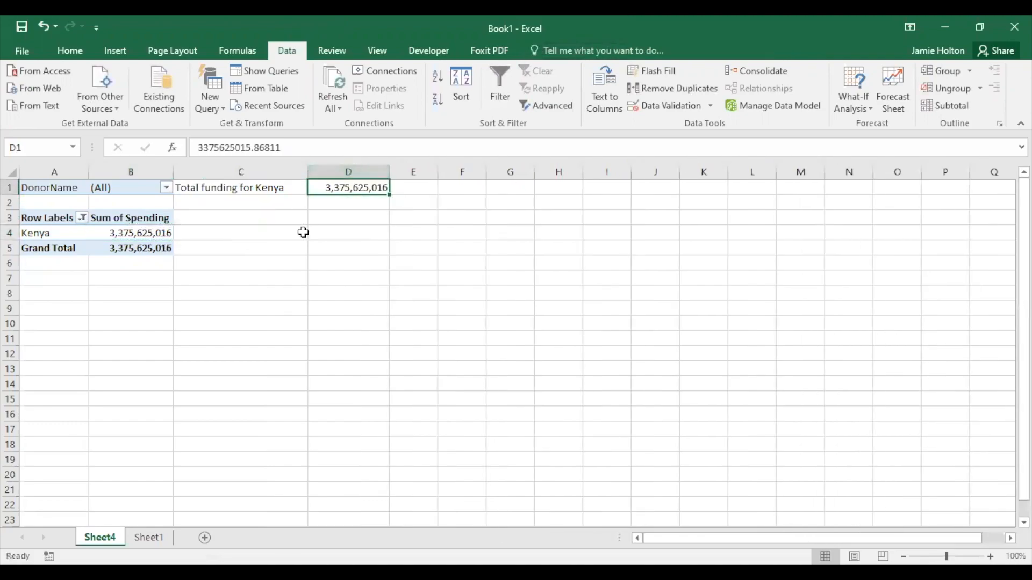
click(130, 218)
text(gender)
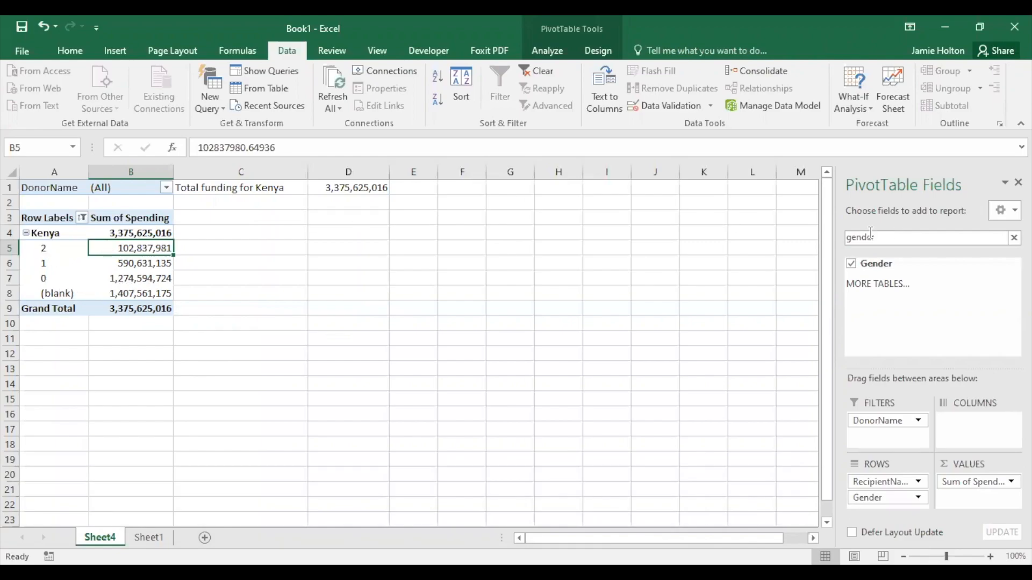
Step: Clear the previous field search and search the pivot fields for 'aid'
click(1014, 237)
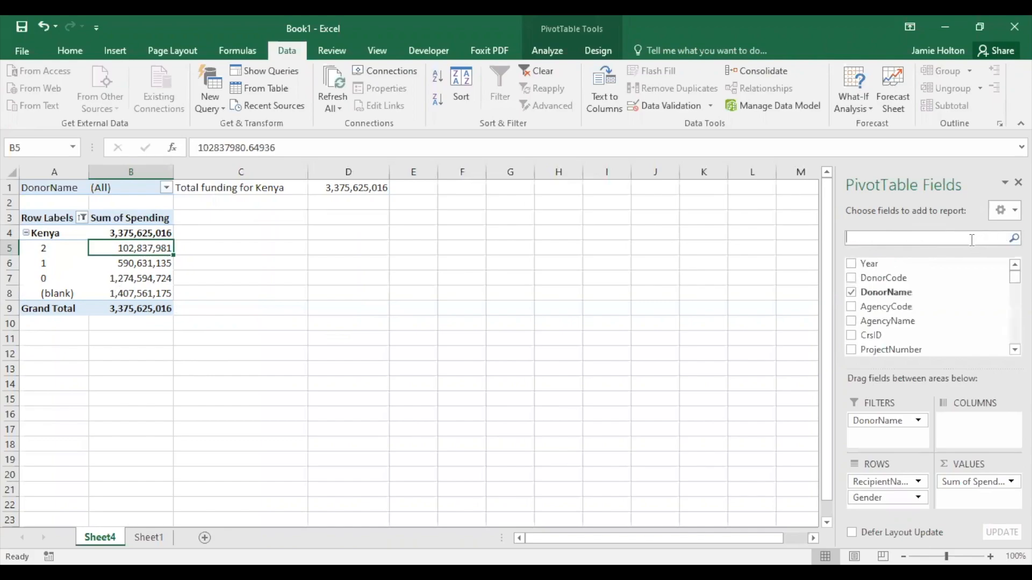
text(aid)
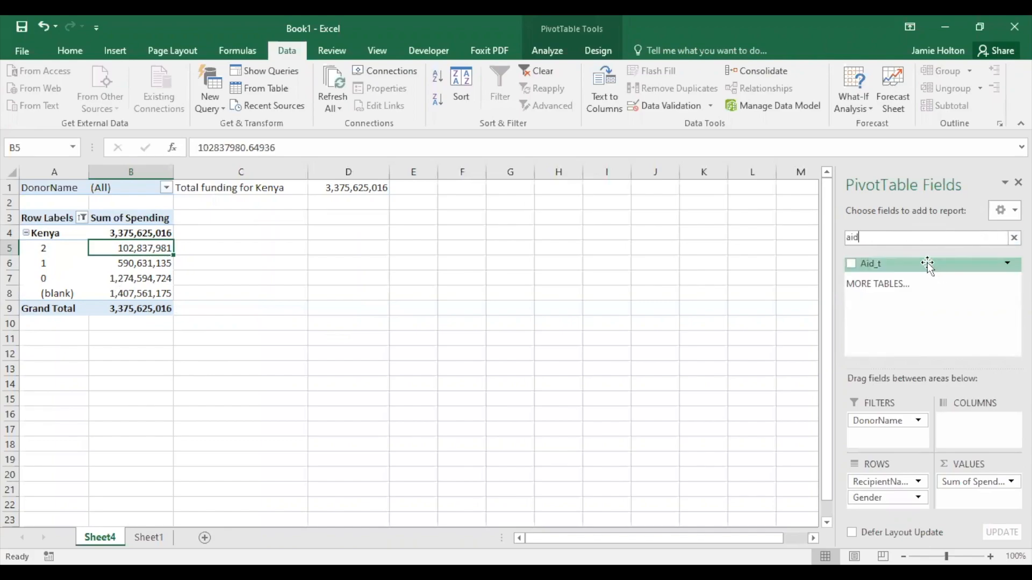
Step: Filter the pivot by Aid_t to types A02 through E01, totalling 3,305,674,936
click(851, 263)
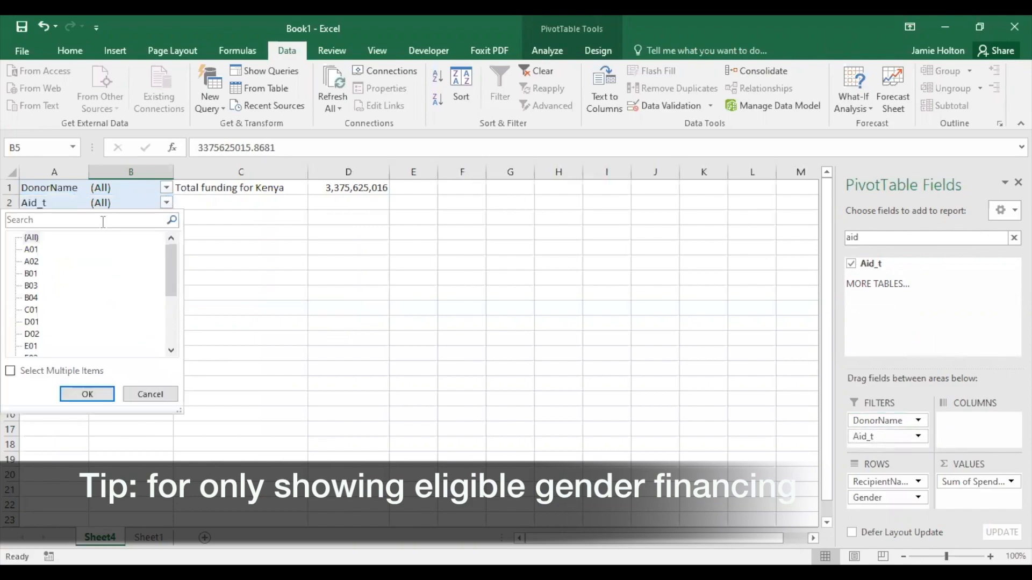
click(11, 370)
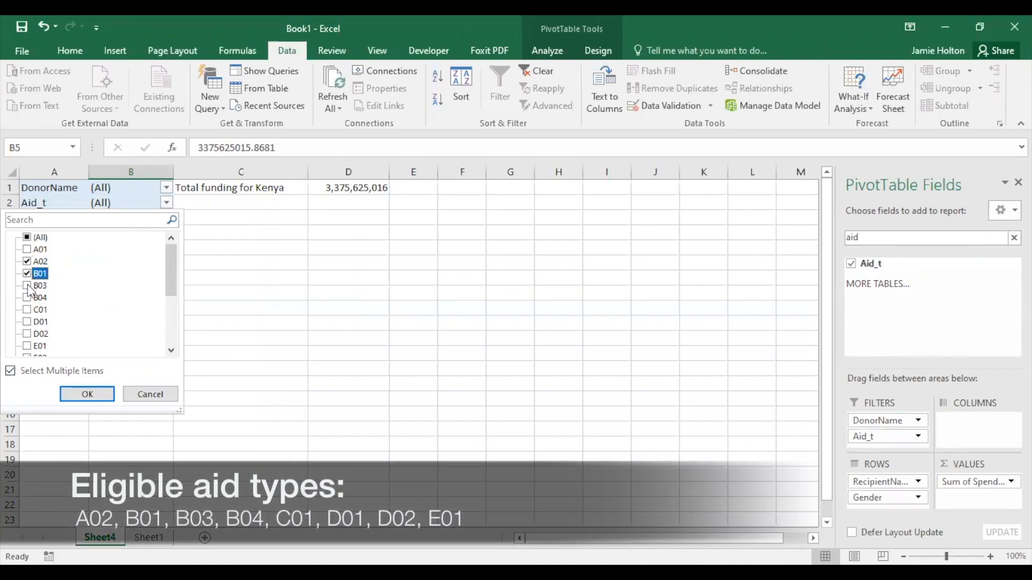
click(27, 297)
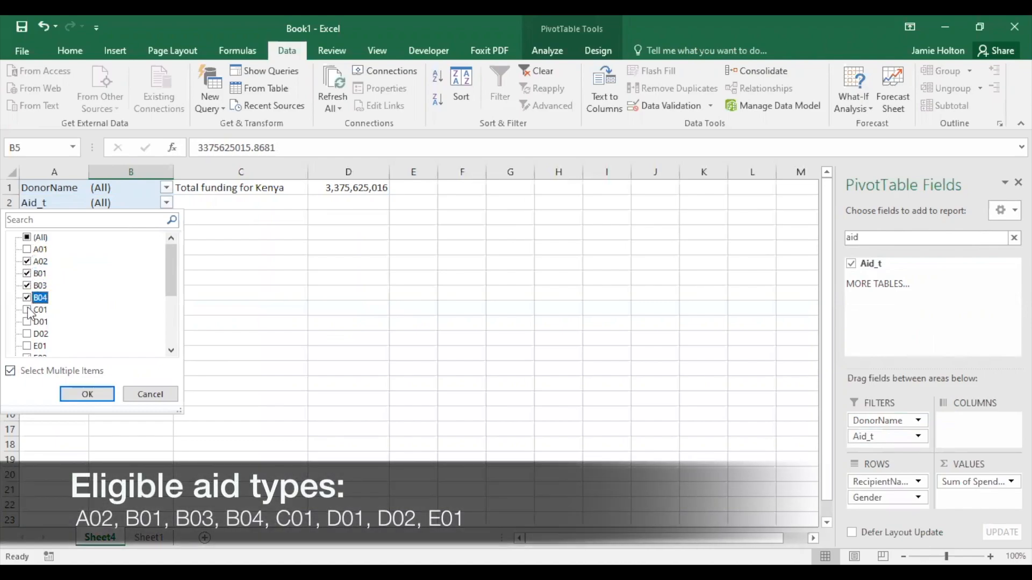
click(27, 322)
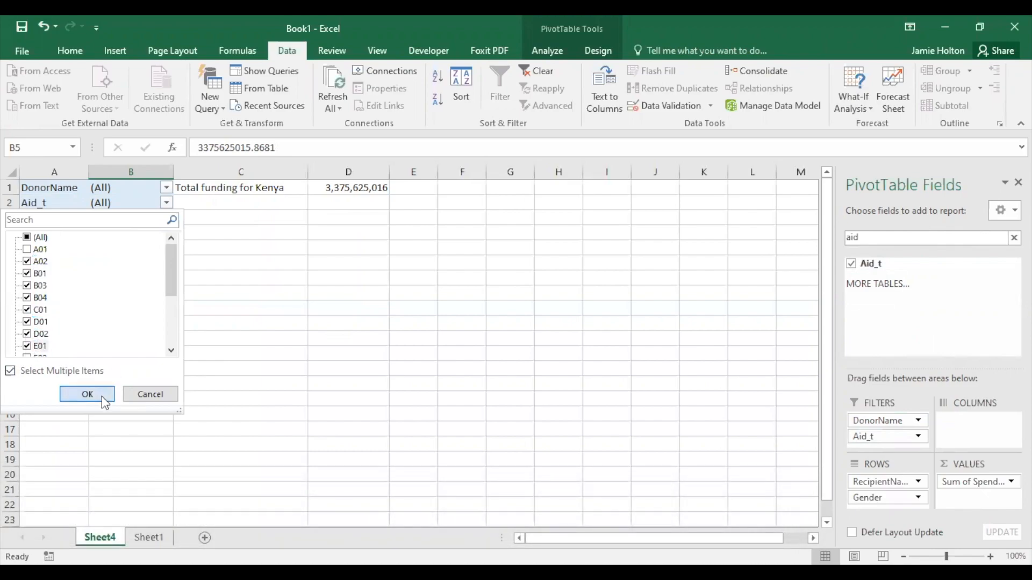
click(86, 394)
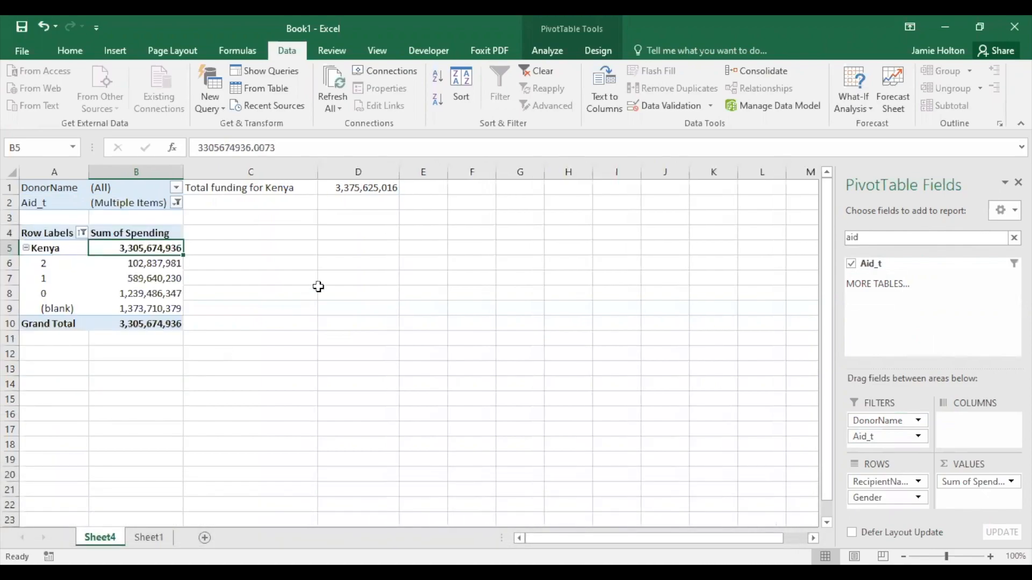
mouse_move(306, 203)
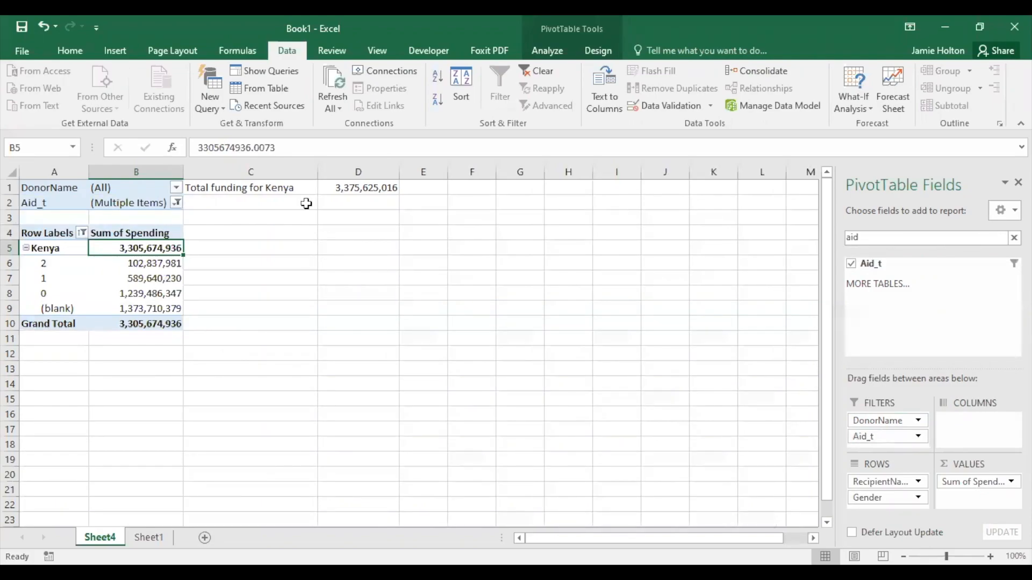
Step: Label C2 'Gender financing for Kenya' for the 692,478,210 value
text(Gn)
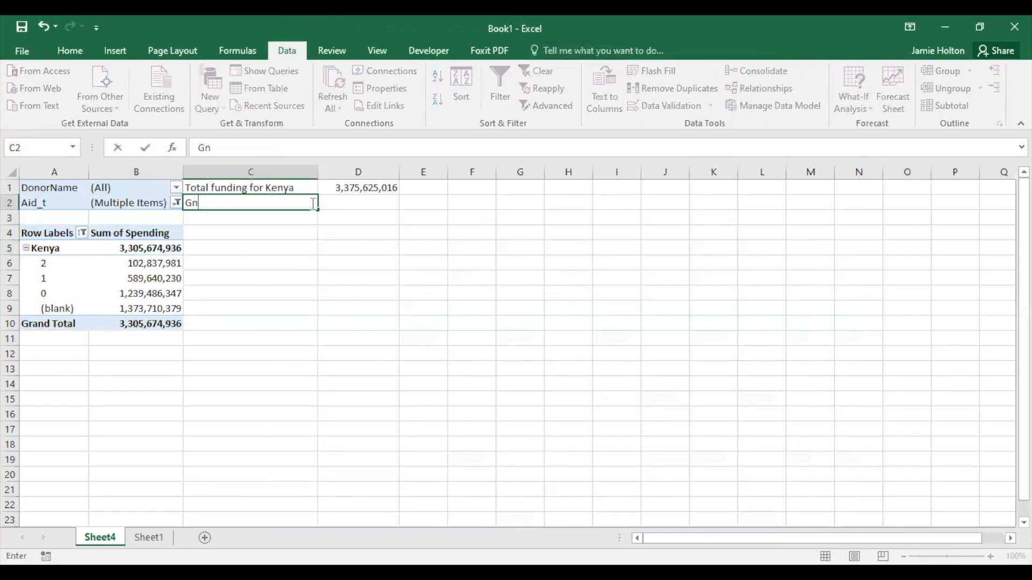
text(ender financin)
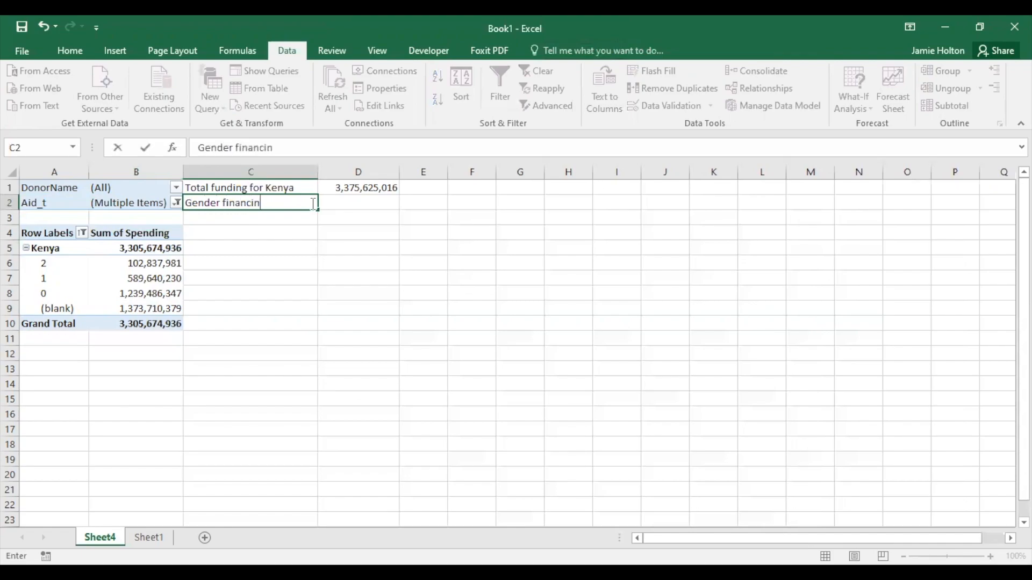
text(g for Kenya)
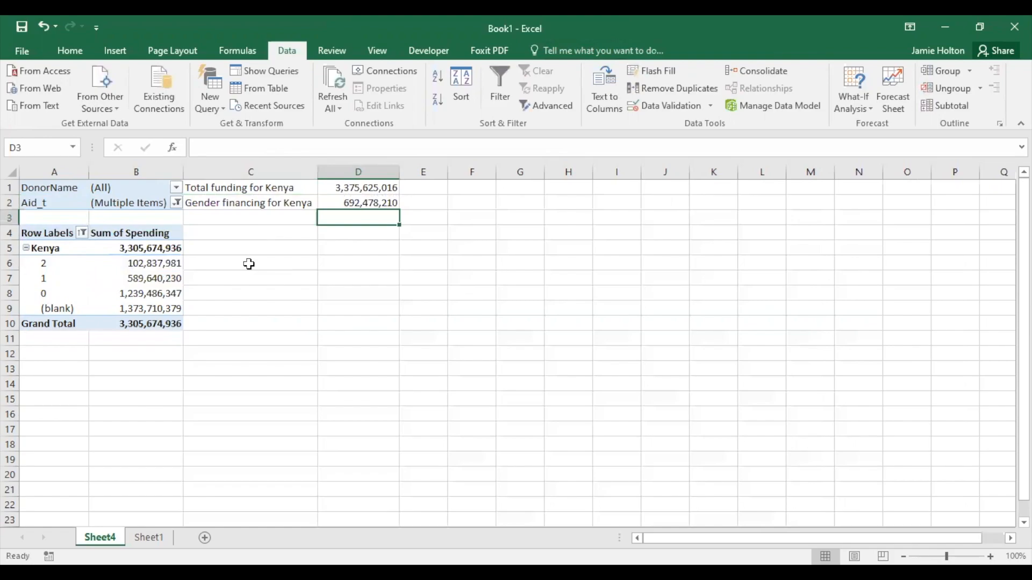
Step: Add a '% of gender financing' label in C3 with the =D2/D1 formula
click(250, 217)
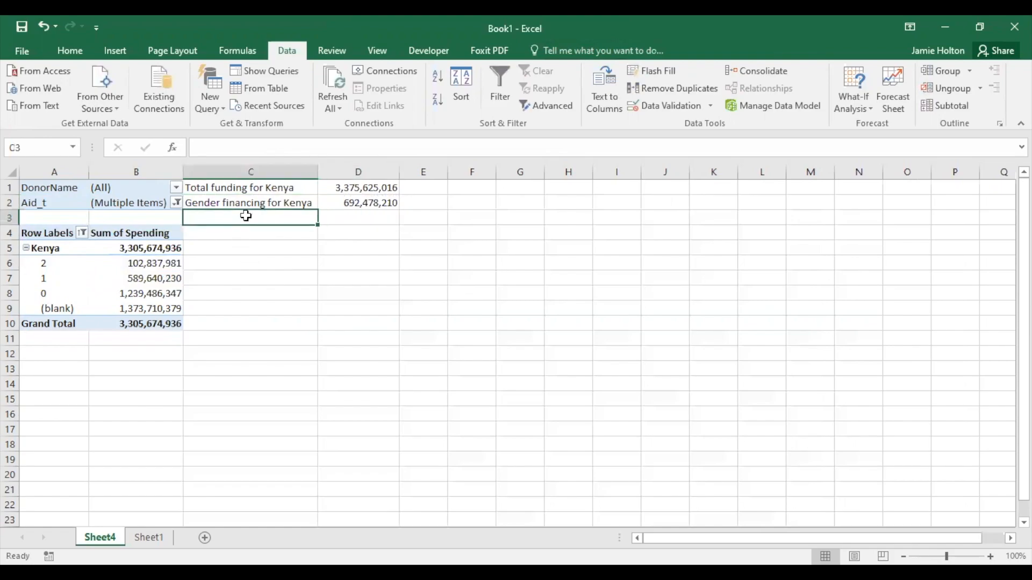
text(% of gener financing)
click(358, 218)
text(=)
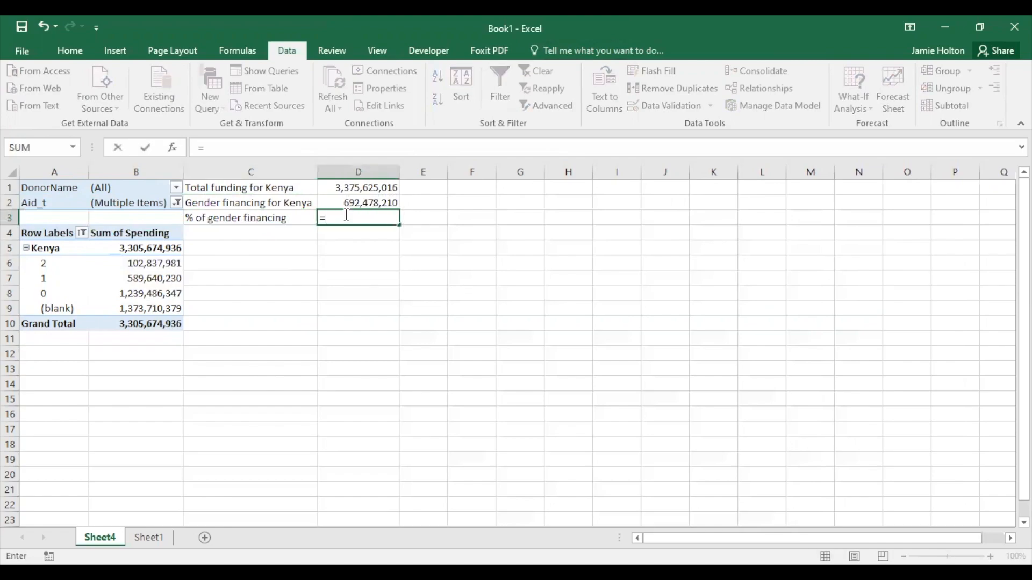
click(357, 203)
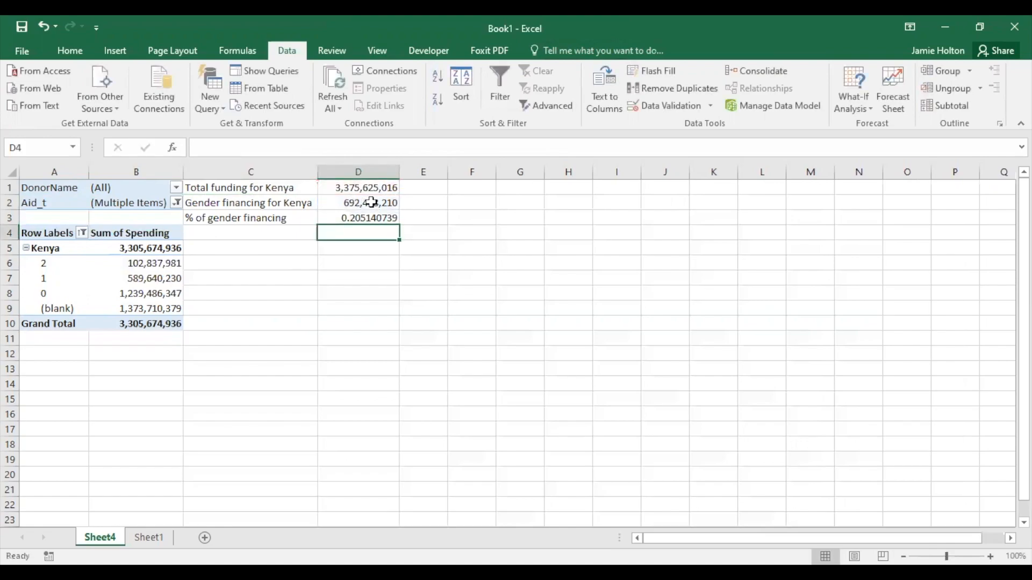
Step: Format D3 as Percentage so it reads 20.51%
click(70, 50)
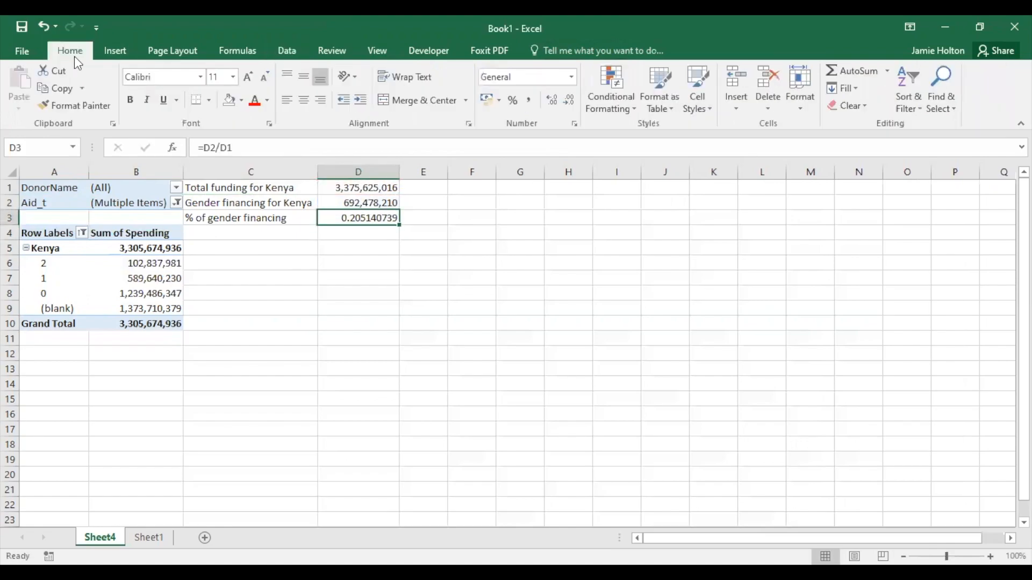
click(569, 77)
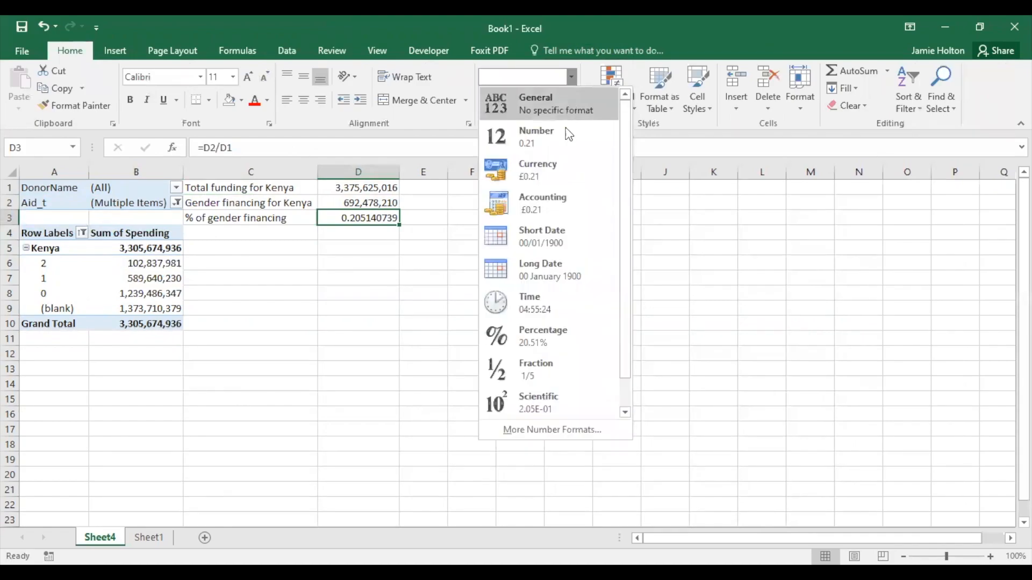
click(543, 335)
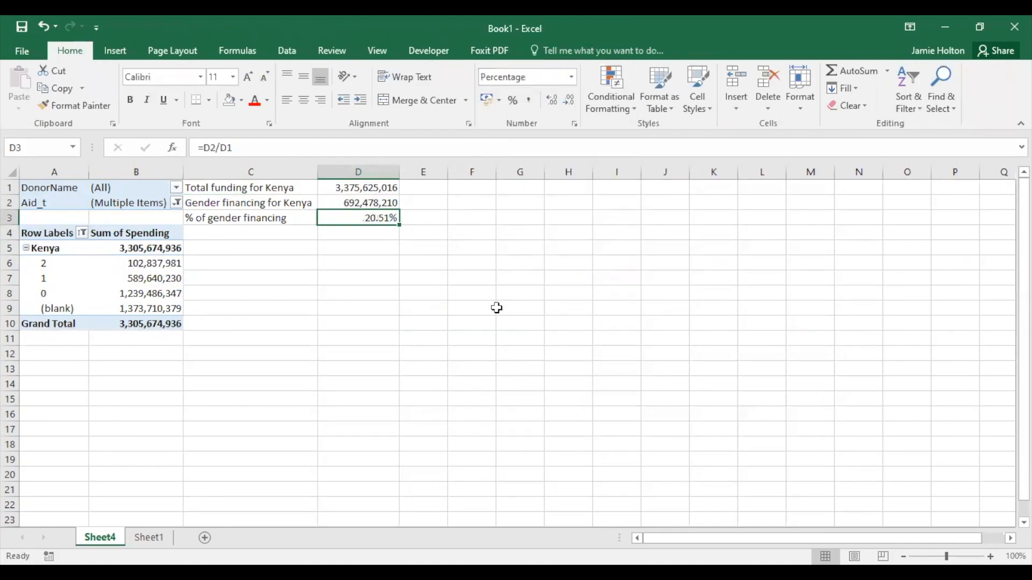
mouse_move(465, 228)
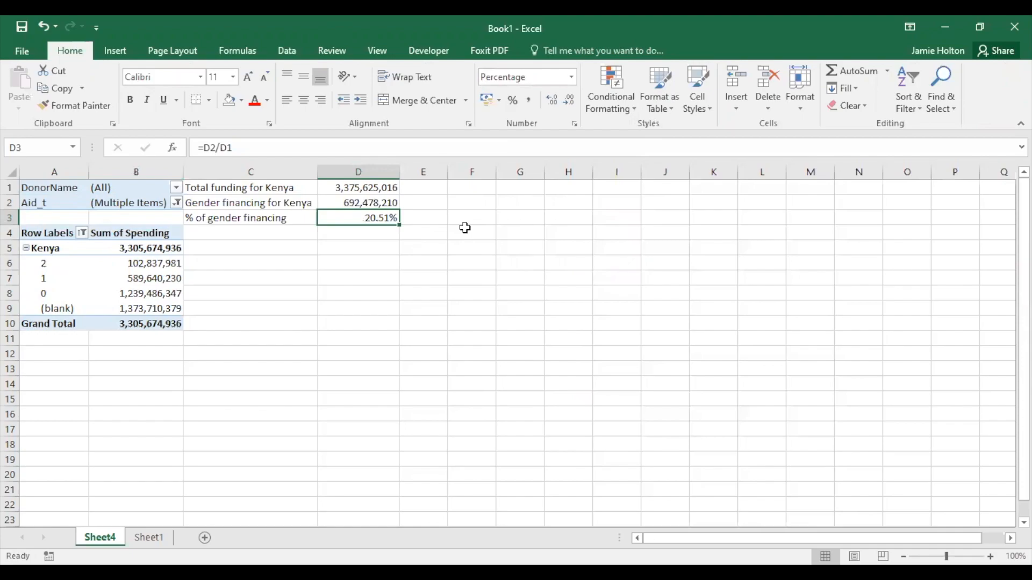
mouse_move(600, 158)
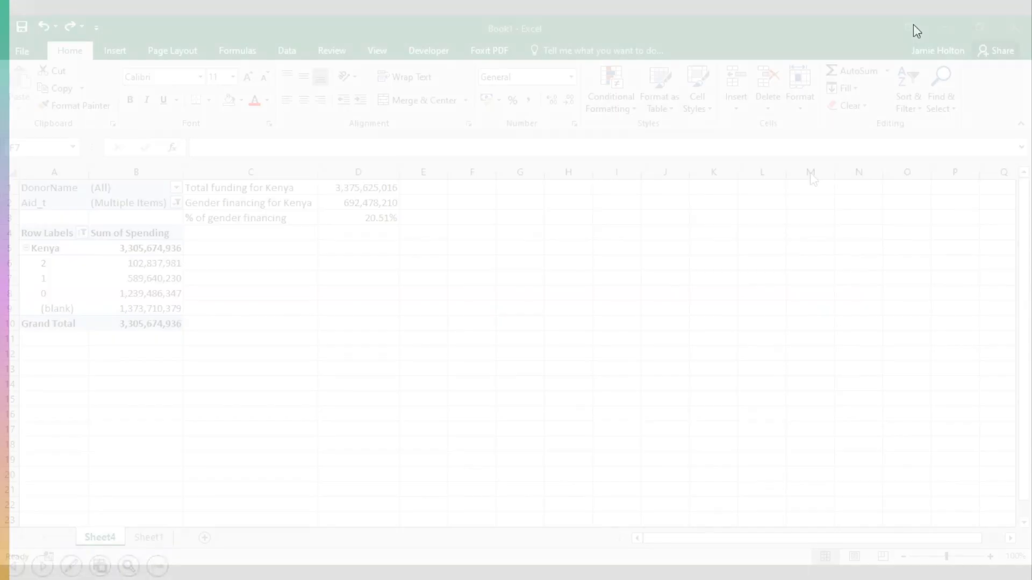
Step: Remove RecipientName from the pivot rows, leaving Gender totals of 223,718,057,217
drag(250, 188, 358, 218)
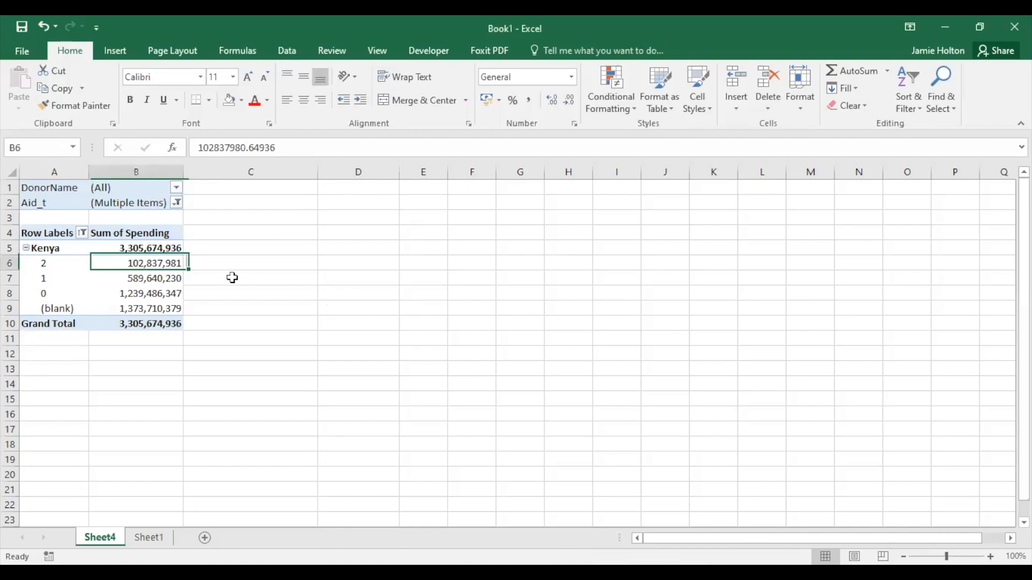
click(154, 263)
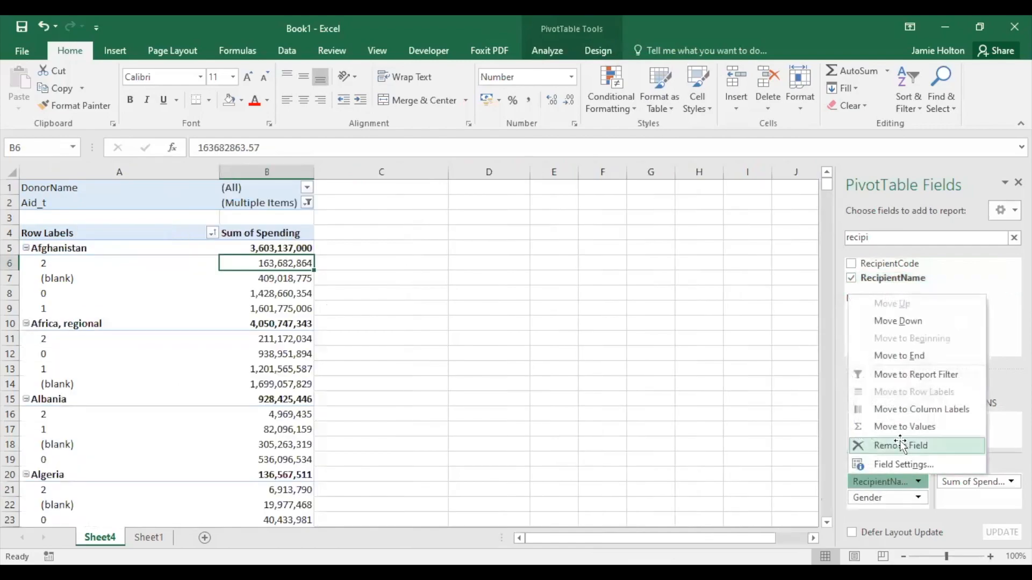
click(898, 446)
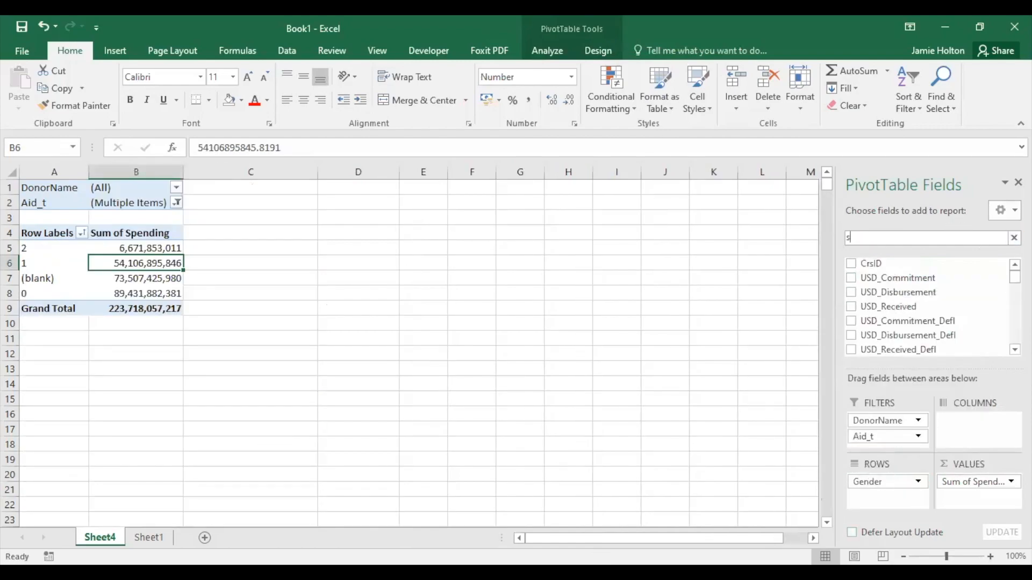
text(ector)
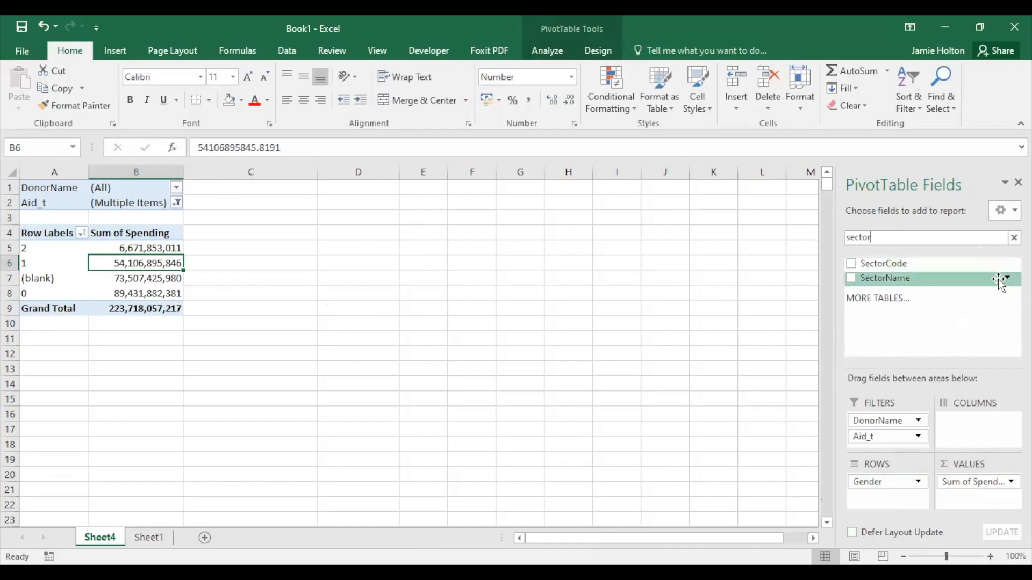
Step: Filter the pivot by SectorName to III.1.a. Agriculture, totalling 10,226,212,288
click(852, 277)
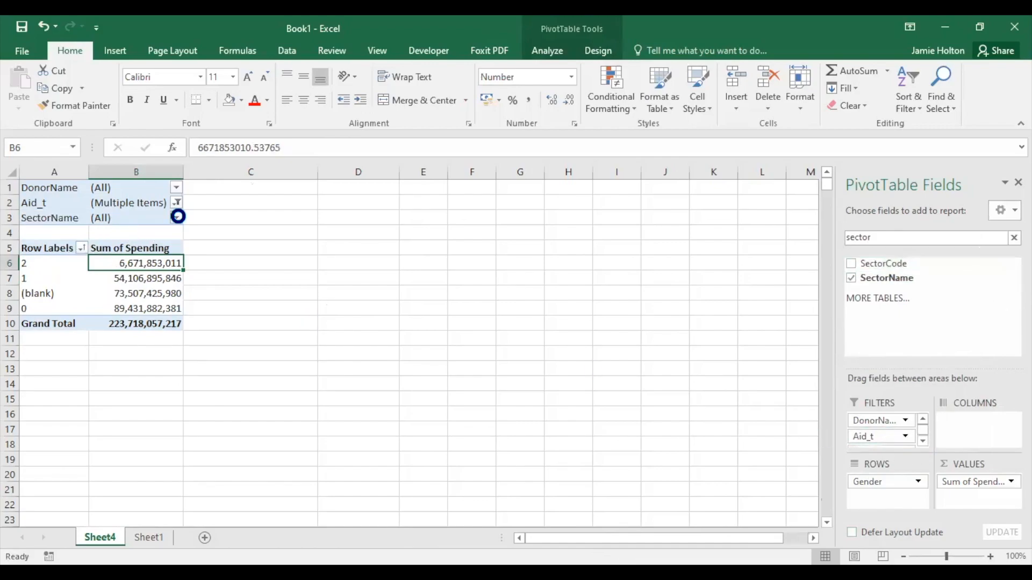
click(176, 218)
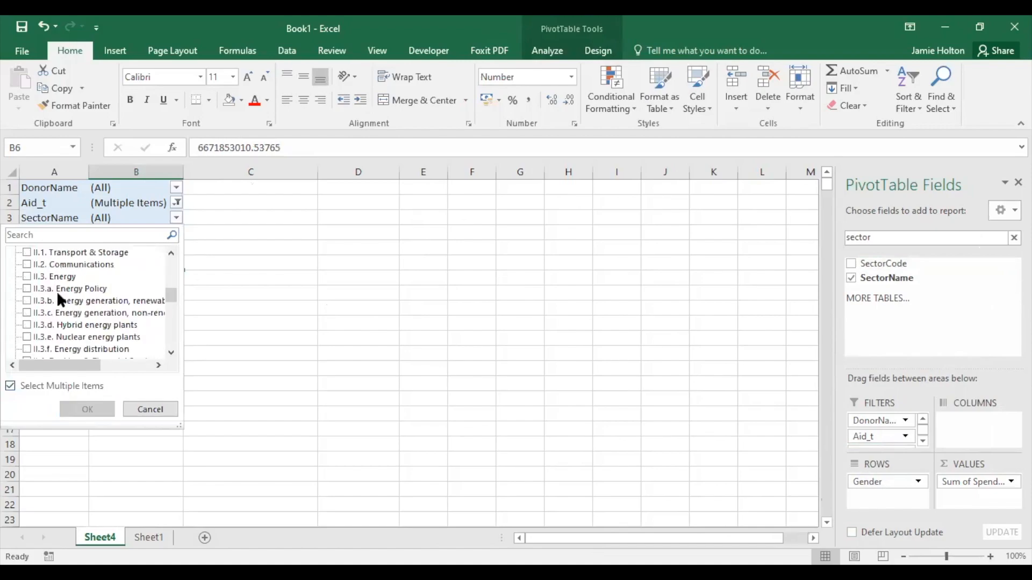
click(26, 301)
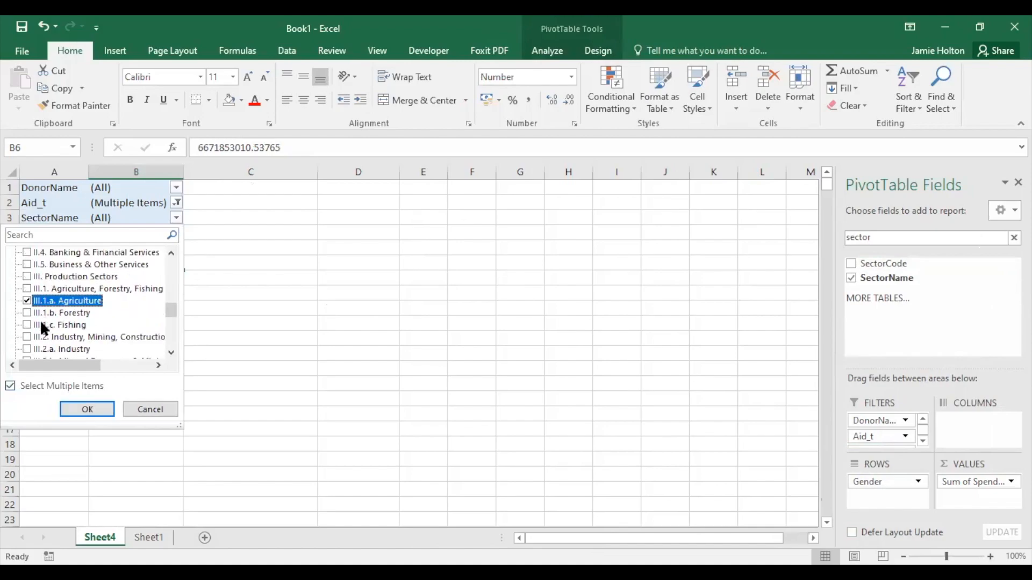
click(86, 408)
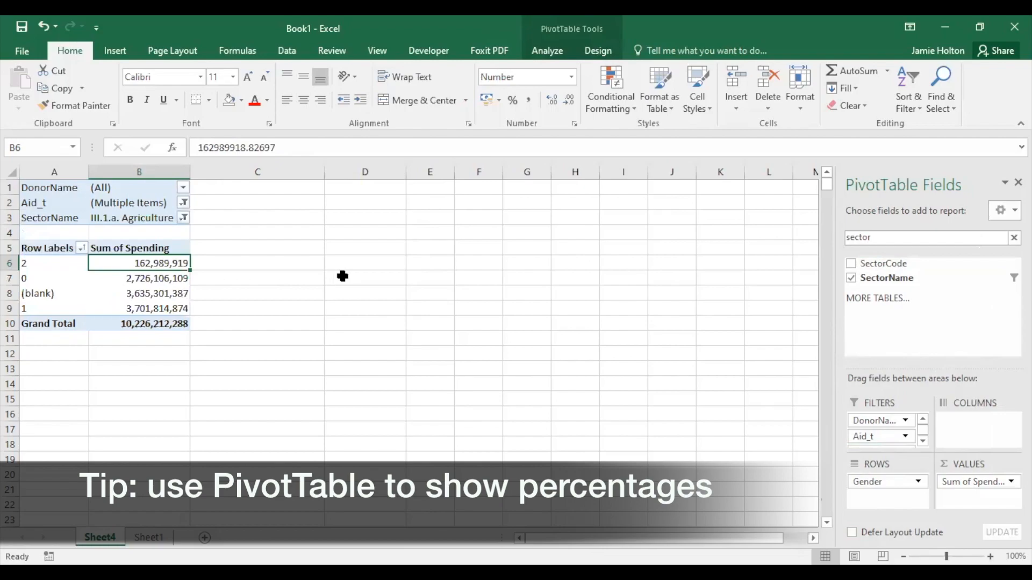
click(1014, 237)
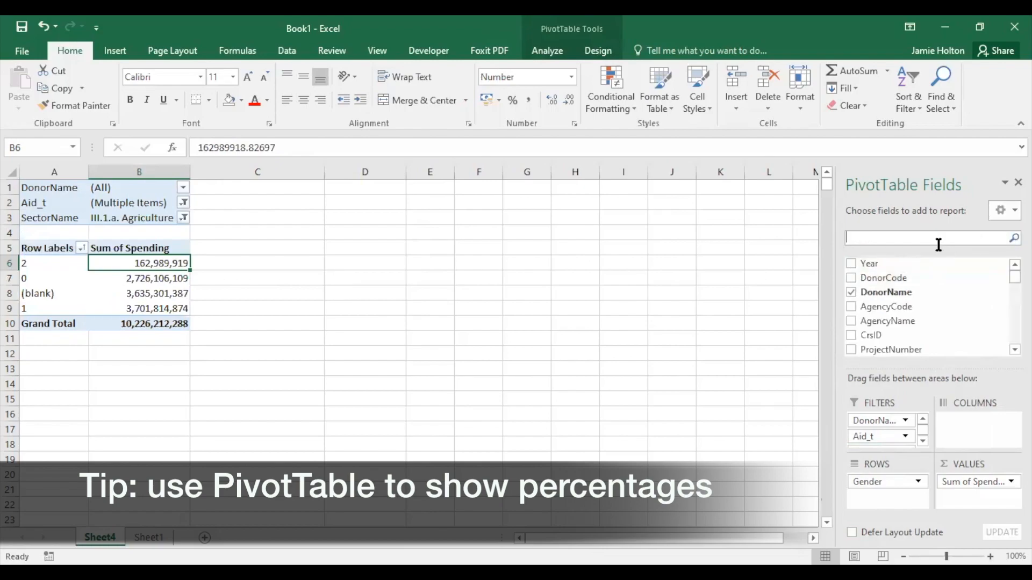
Step: Add USD_Disbursement as '% of Spending', shown as % of Grand Total
text(usd)
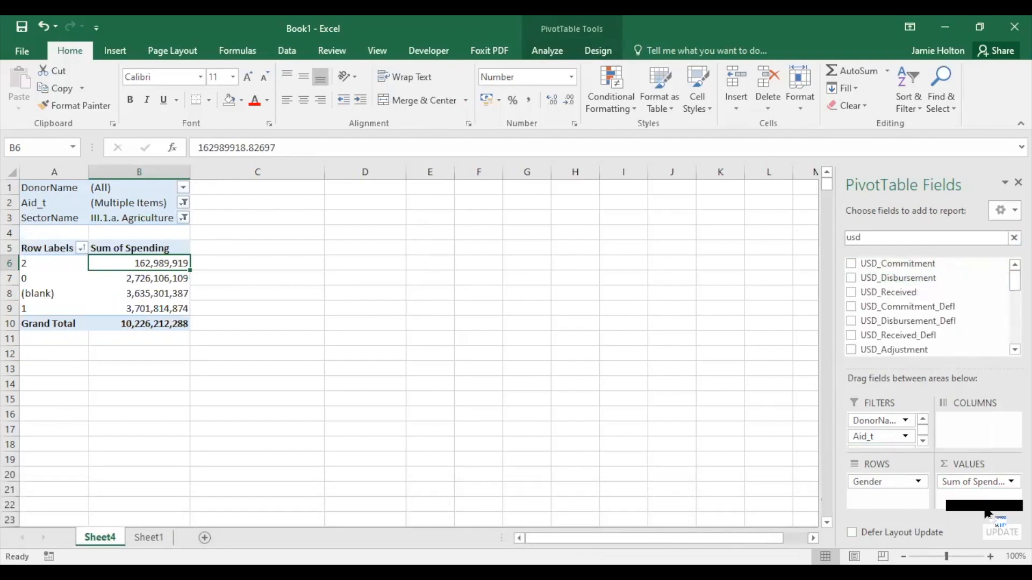
click(852, 277)
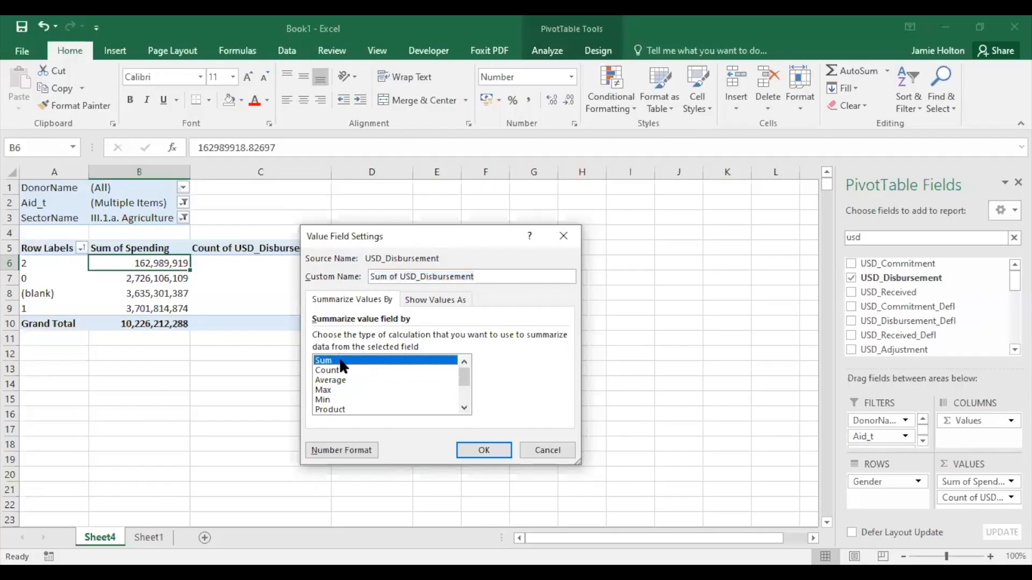
click(434, 299)
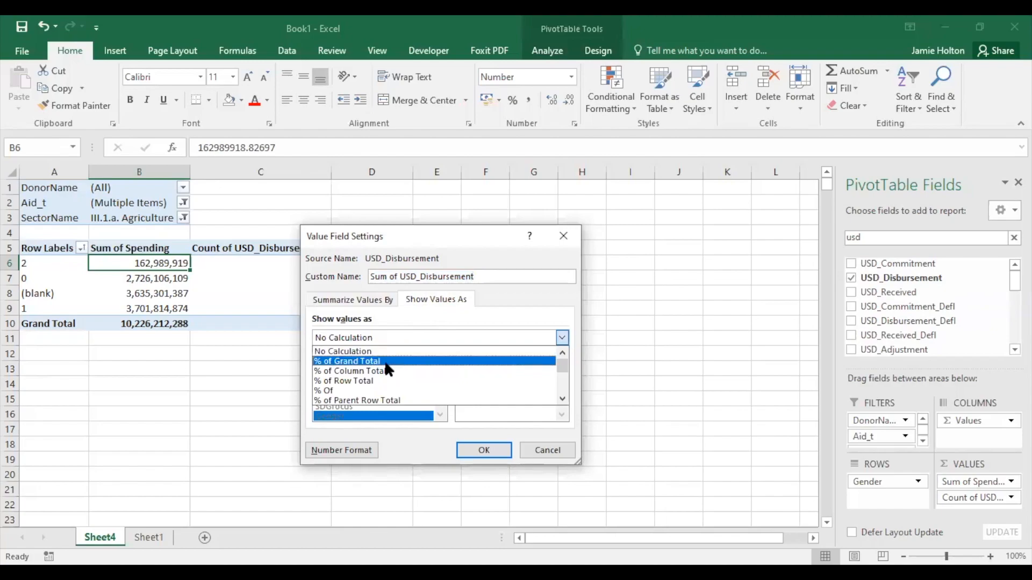
click(347, 360)
text(% of Spending)
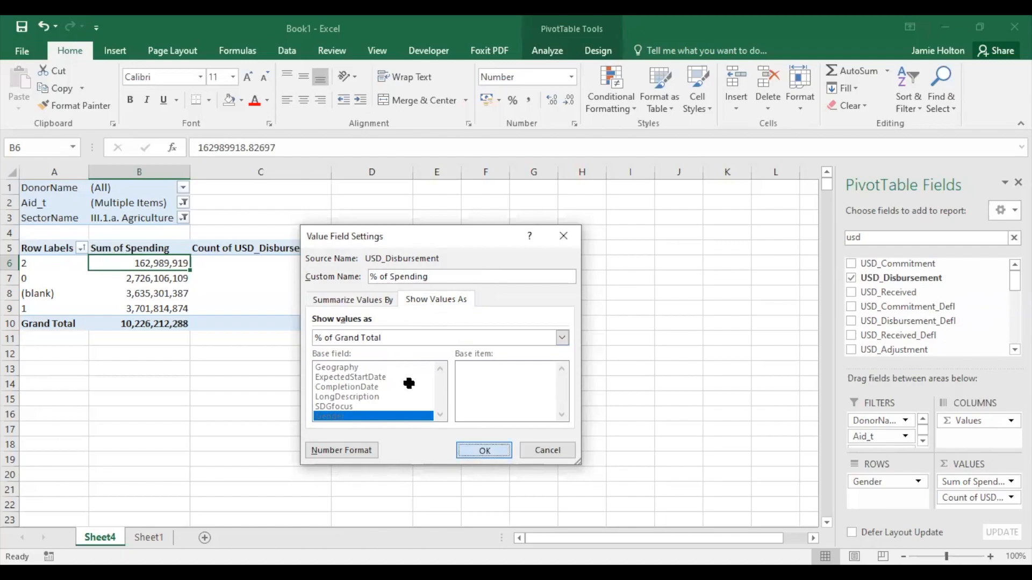
click(484, 451)
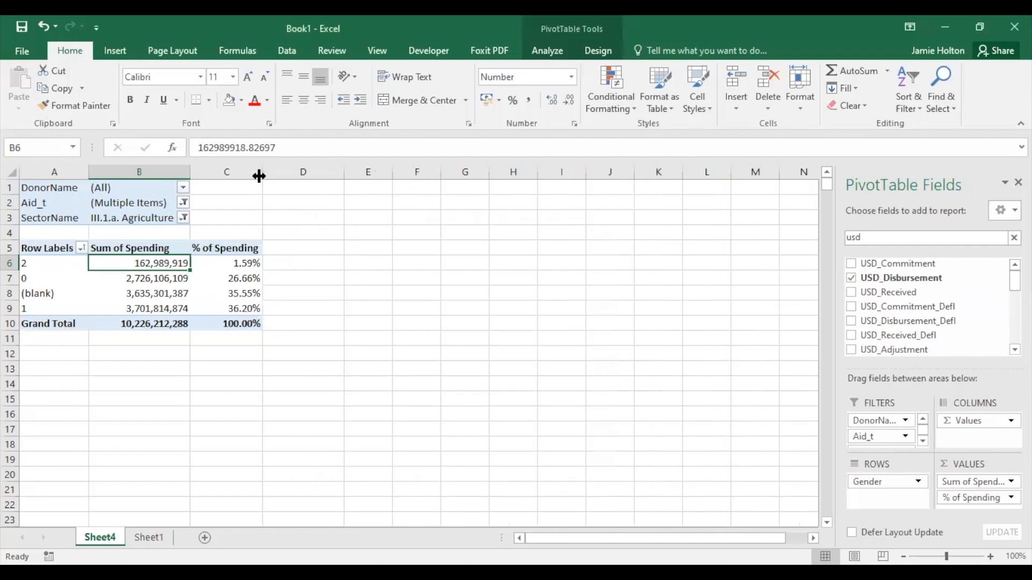
Step: Label C1 'Total gender financing' with =SUM(B6,B9) in D1, and label C2 '% of gender financing'
text(Total gender financing)
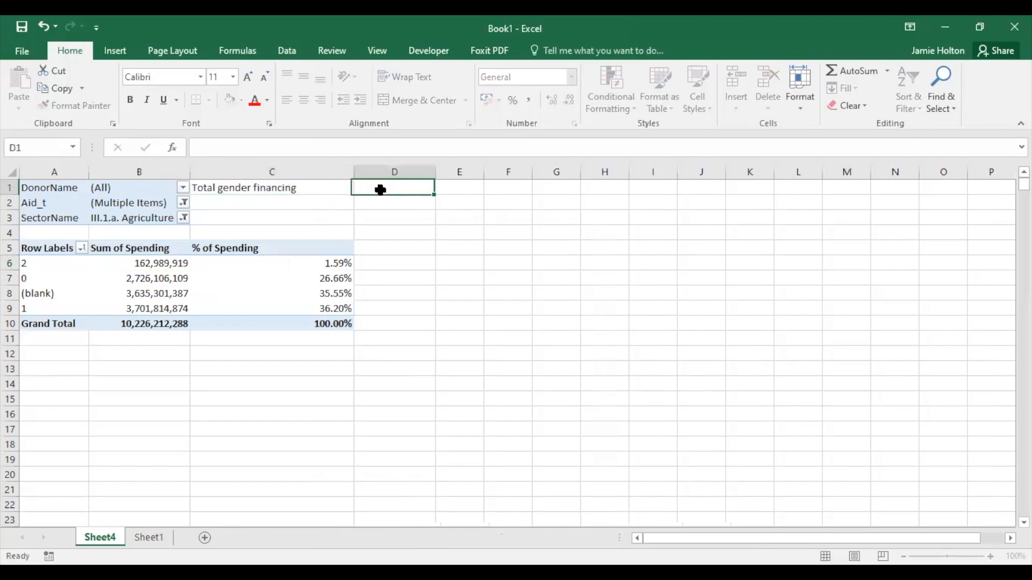
text(=SUM(B6,B9)
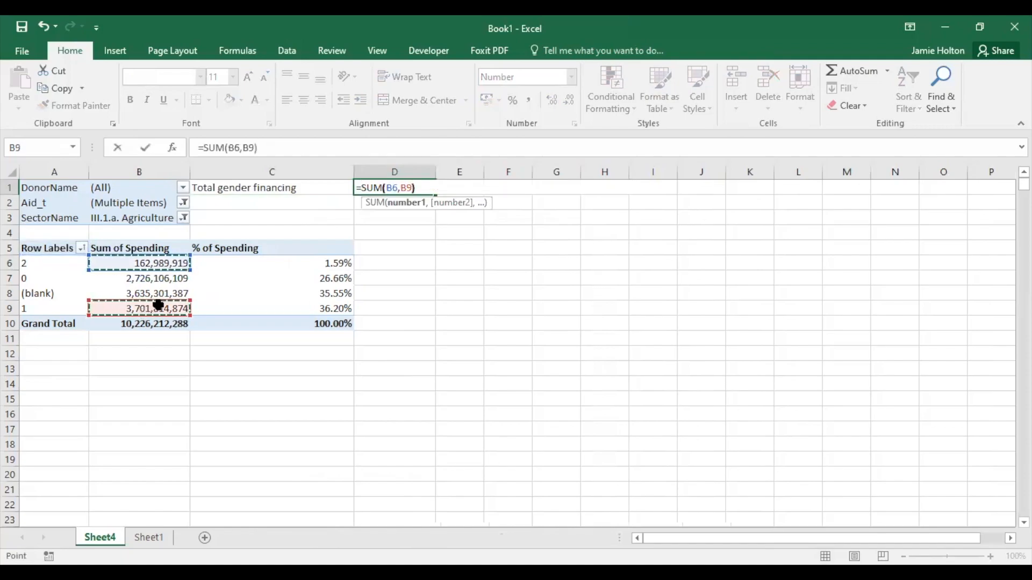
key(Enter)
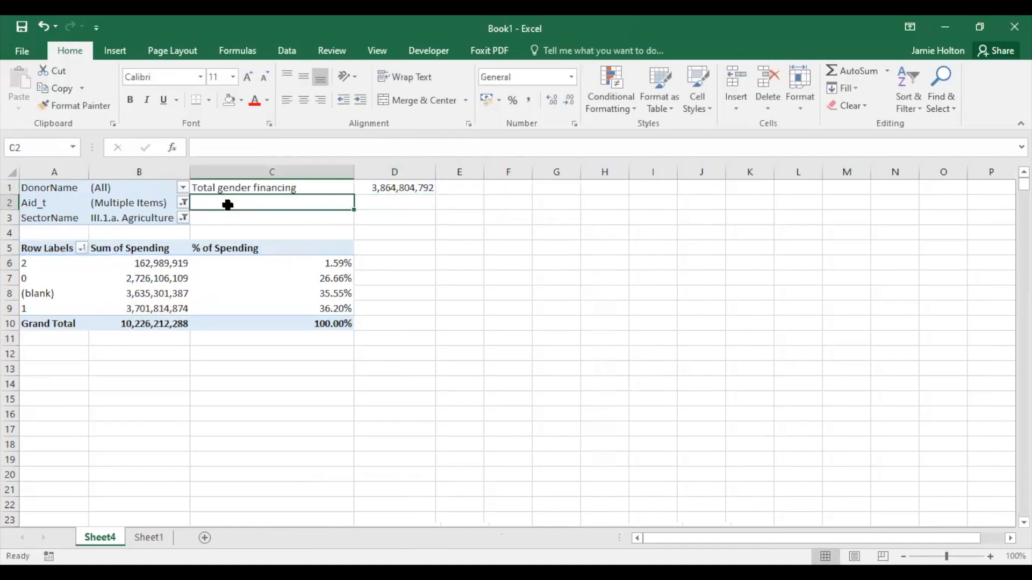
text(% of gender financing)
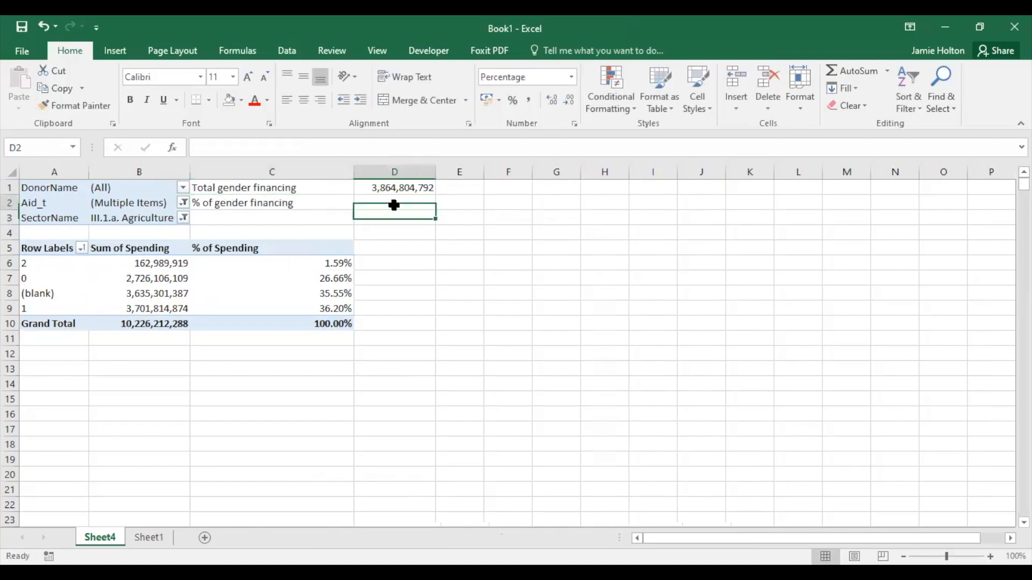
text(=s)
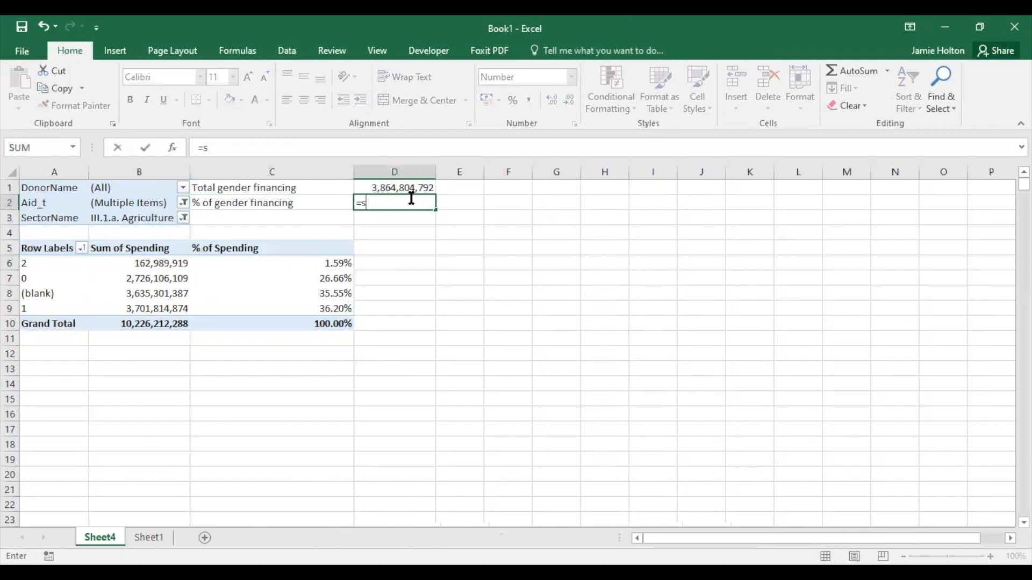